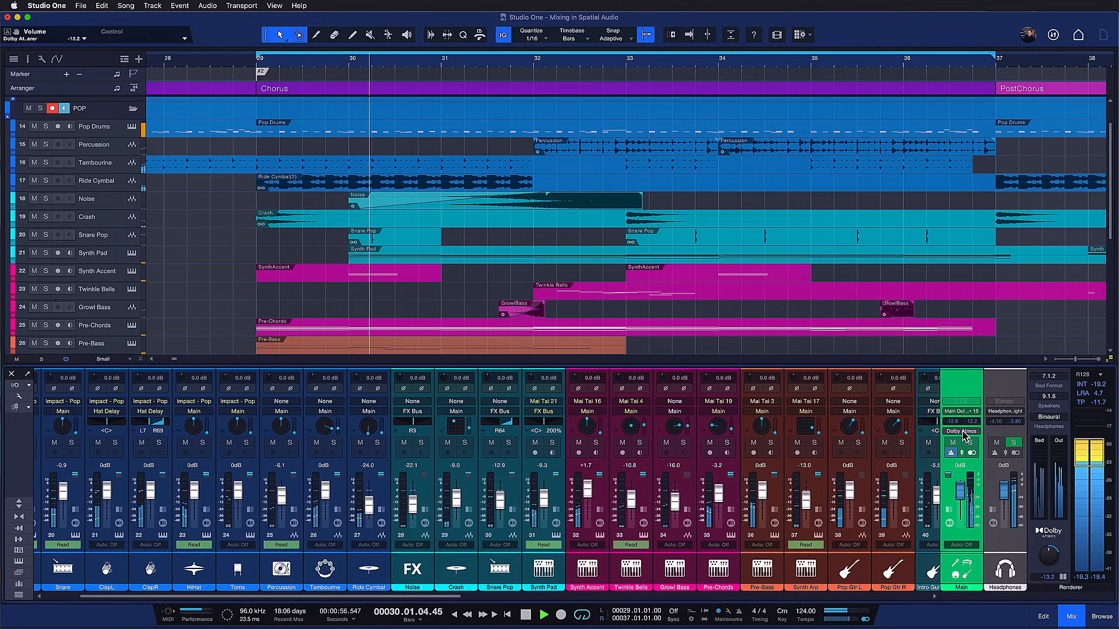
- Bring up the Dolby Atmos Renderer from the Main channel's Dolby Atmos insert
left_click(961, 432)
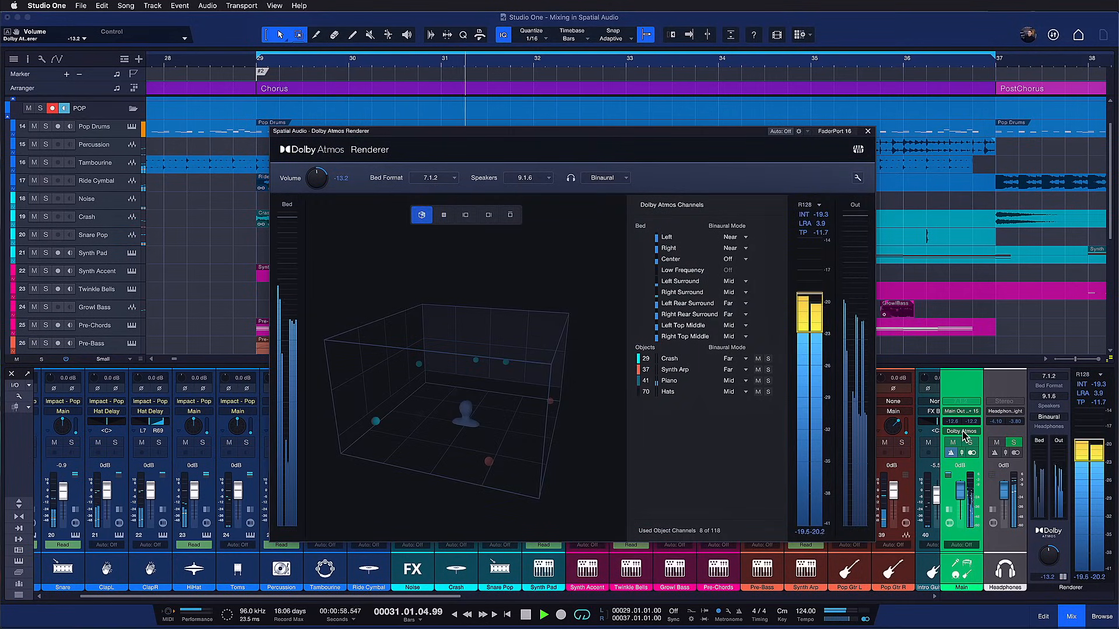
left_click(868, 131)
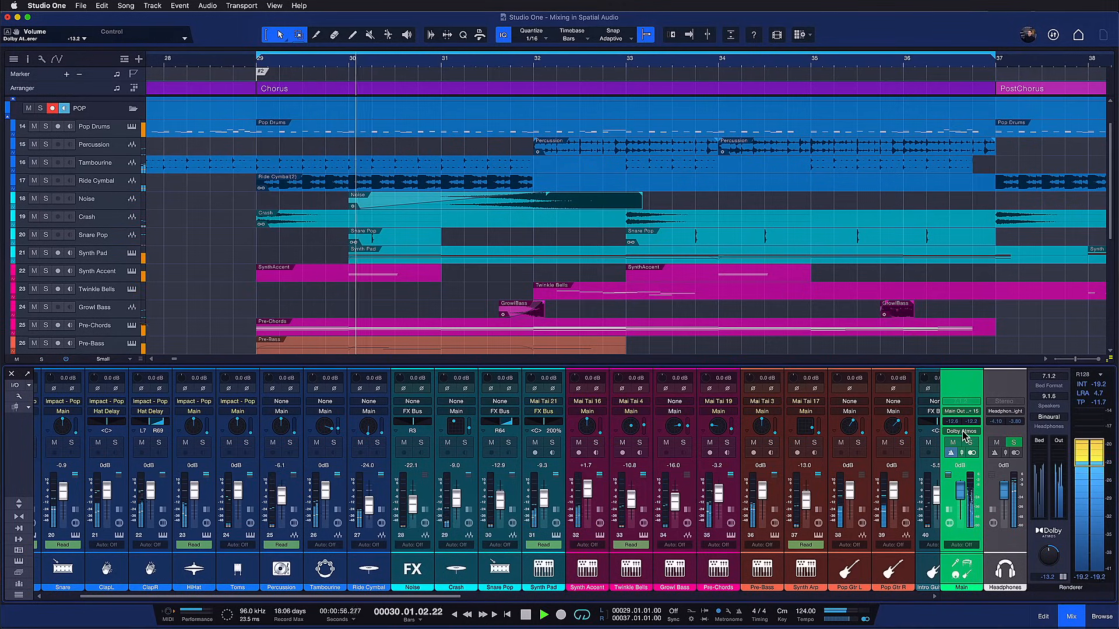
left_click(961, 432)
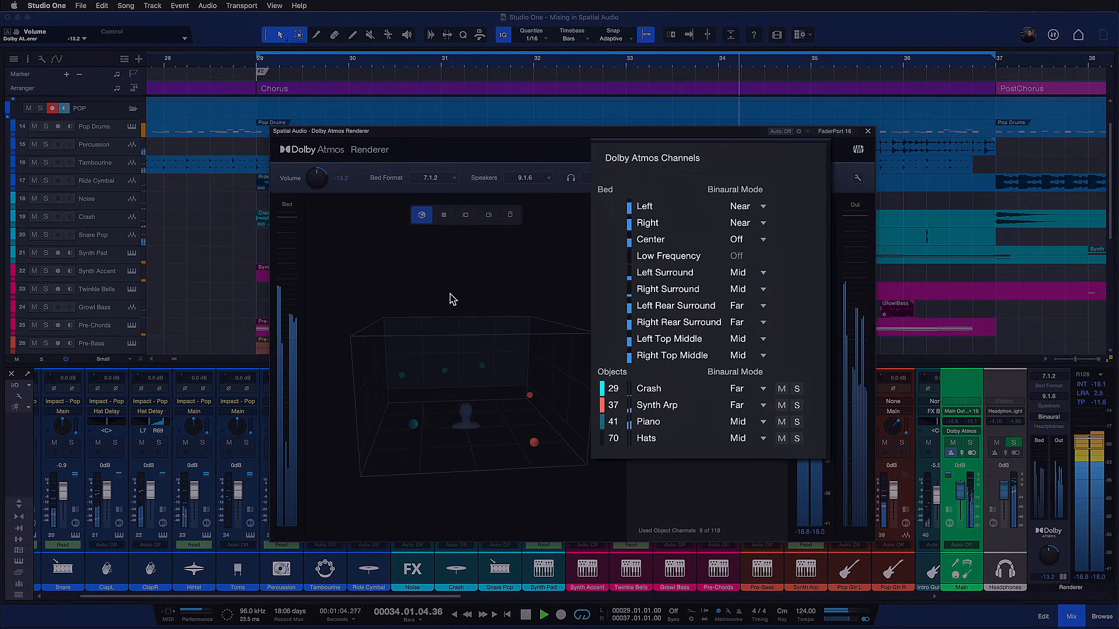
- Audition the object positions from different room-view perspectives in the Renderer
left_click(443, 215)
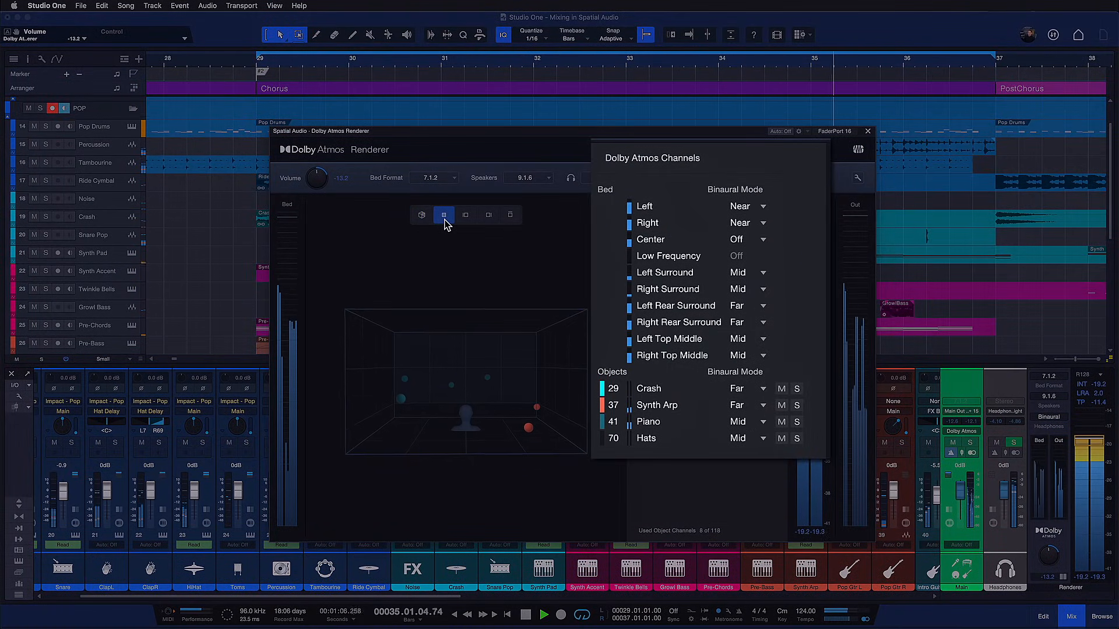
left_click(422, 215)
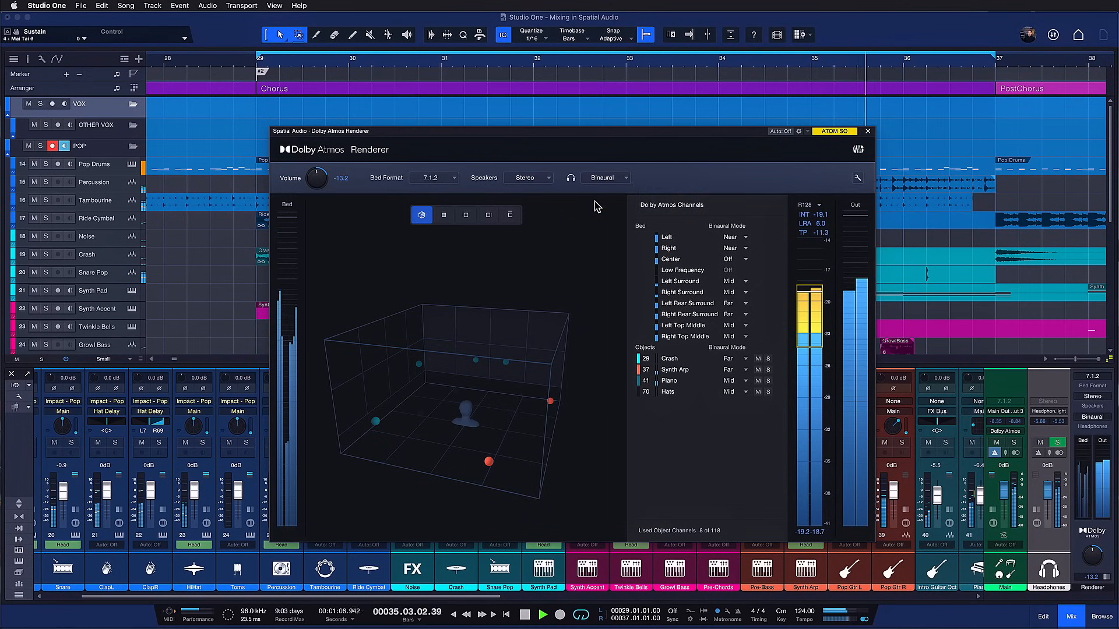
left_click(528, 177)
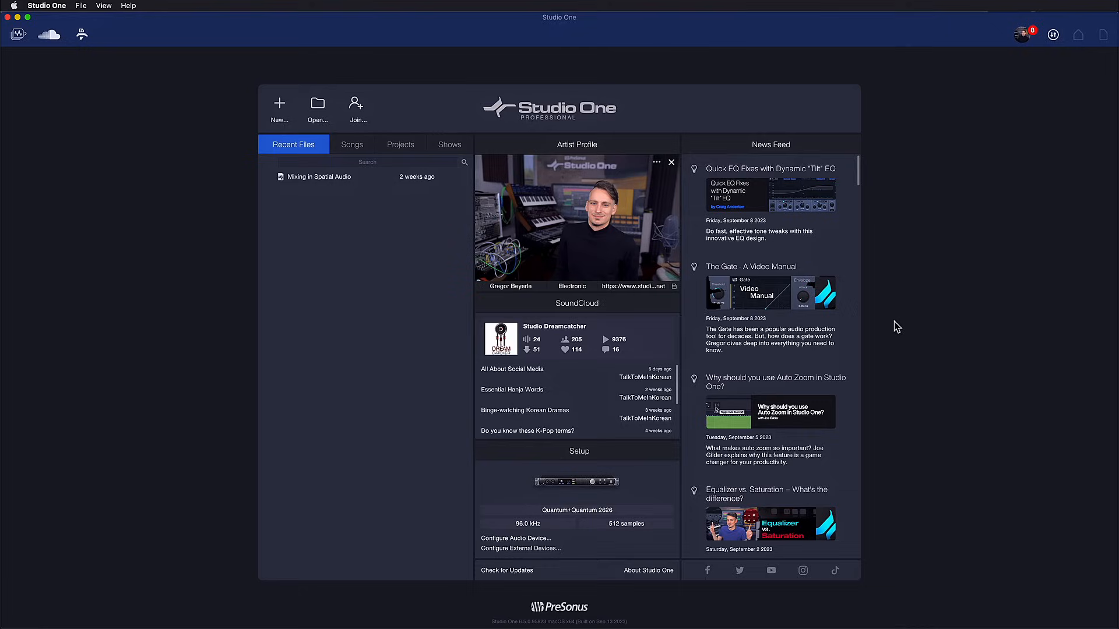
mouse_move(864, 286)
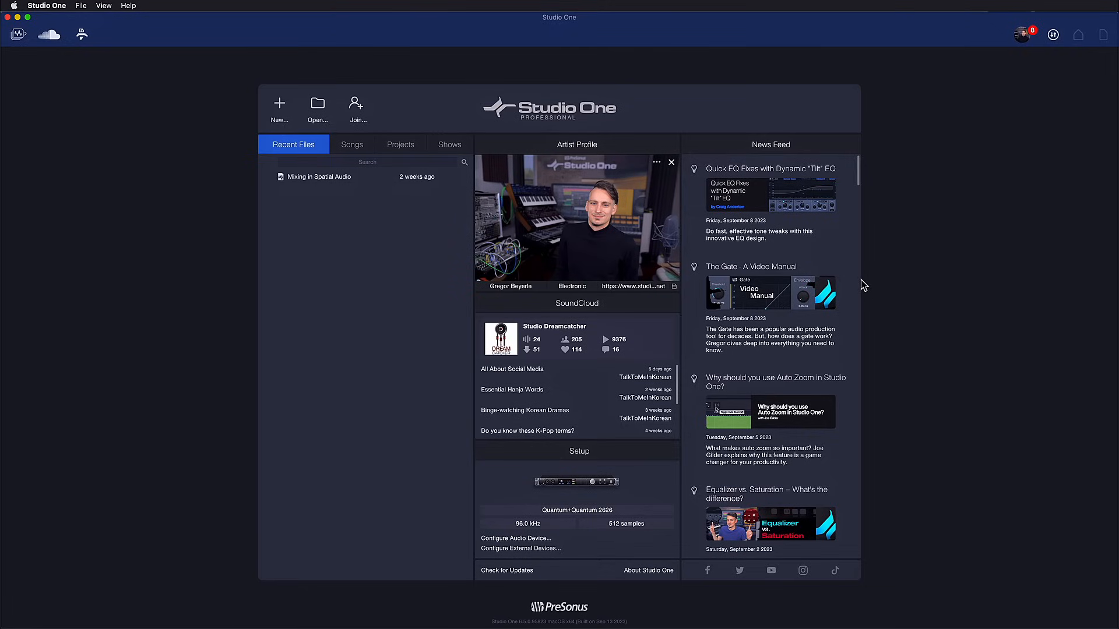
mouse_move(860, 283)
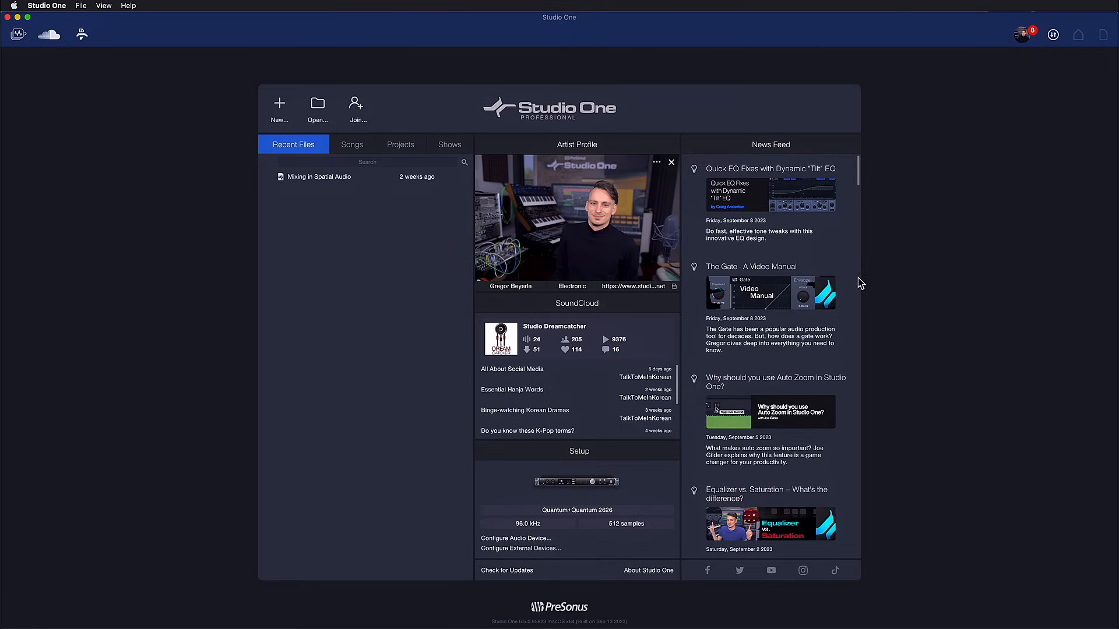
mouse_move(848, 273)
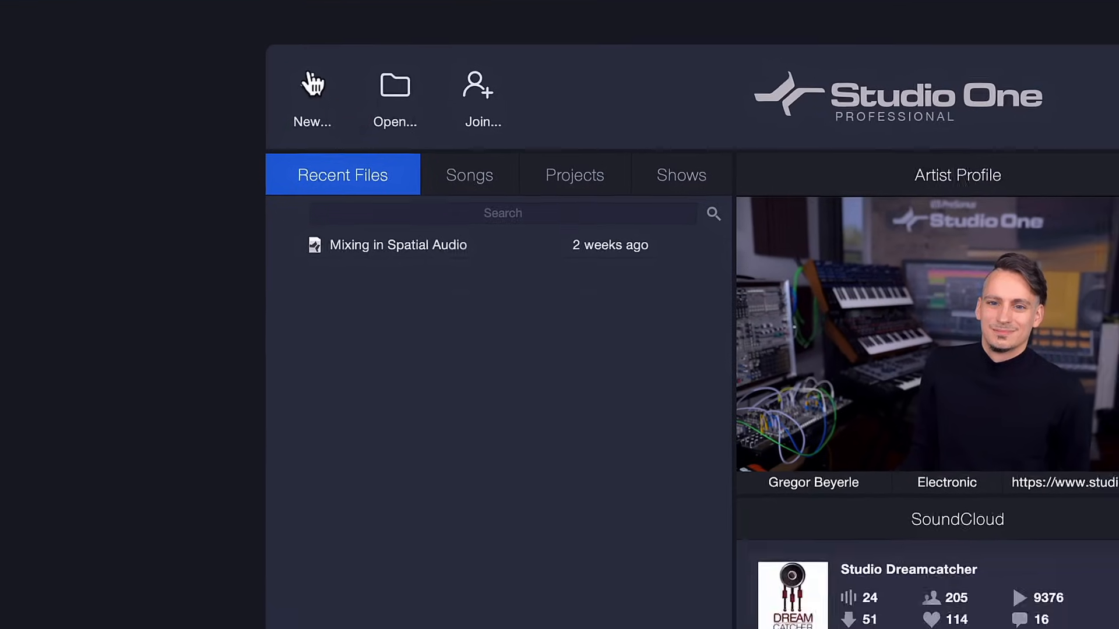
- Install the Dolby Atmos mixing tutorial from the Mix in Surround new-song template
left_click(312, 96)
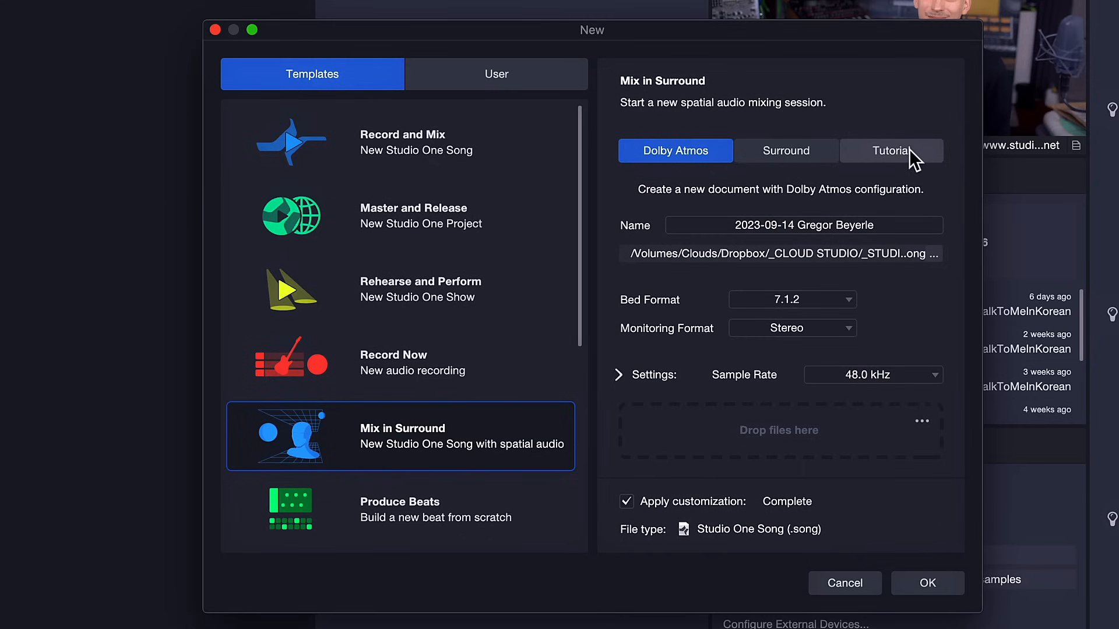
left_click(891, 150)
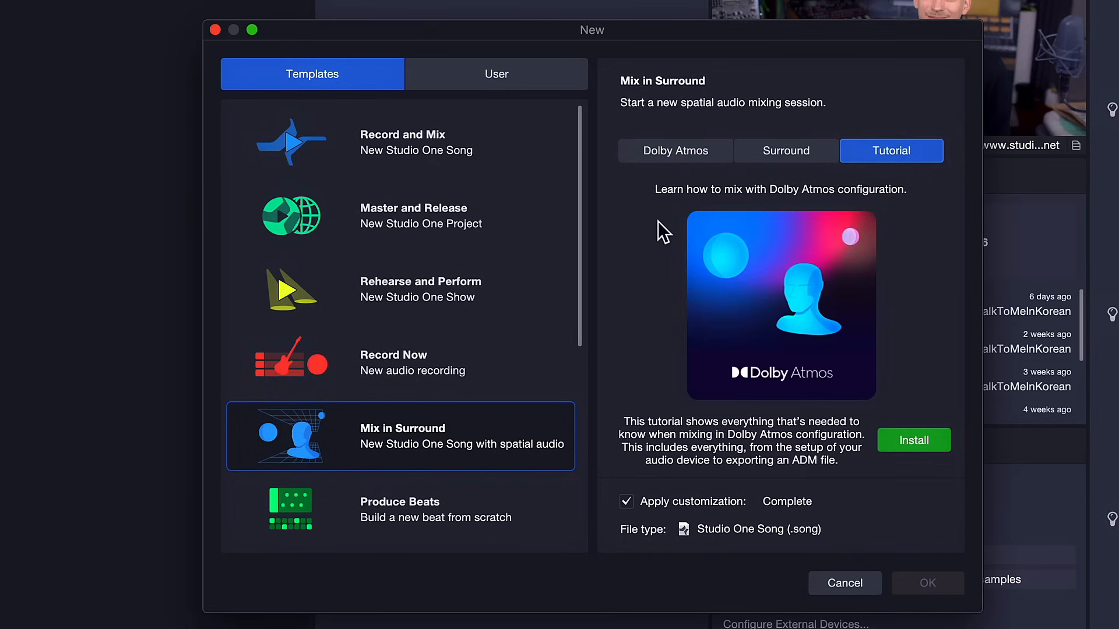
left_click(912, 440)
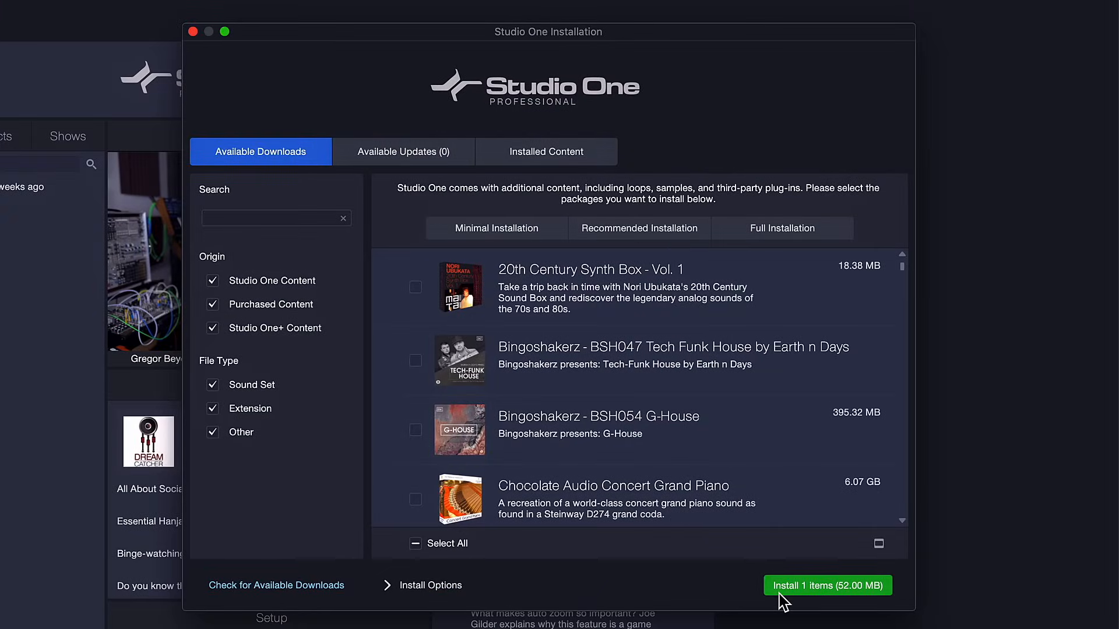
left_click(827, 585)
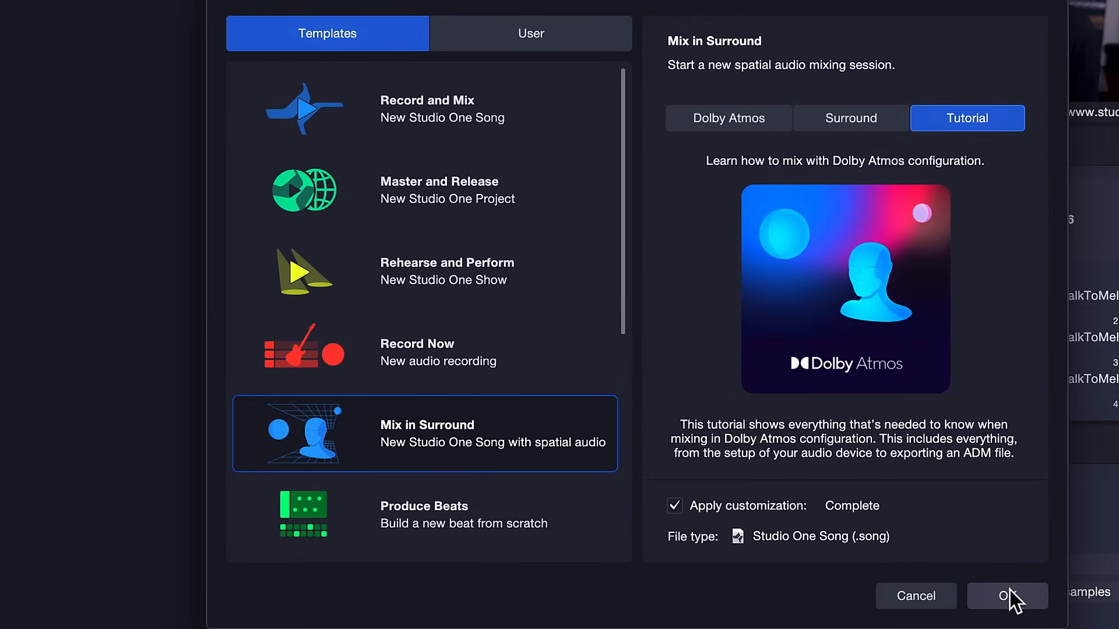
- Create the Dolby Atmos Tutorial song and advance its guide to the Renderer setup page
left_click(1007, 595)
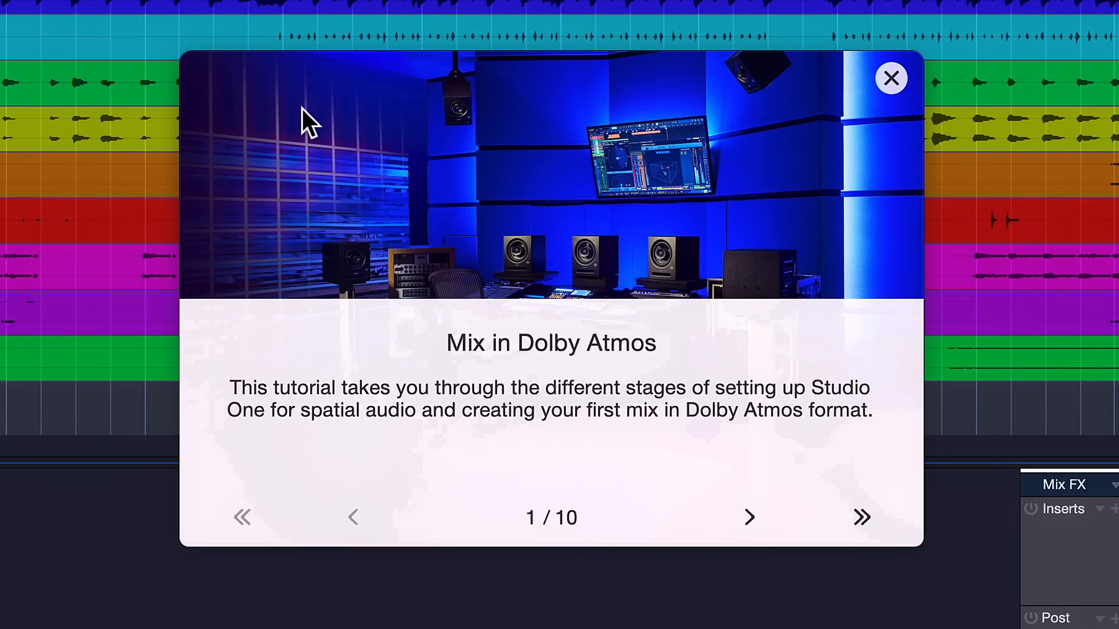
mouse_move(619, 86)
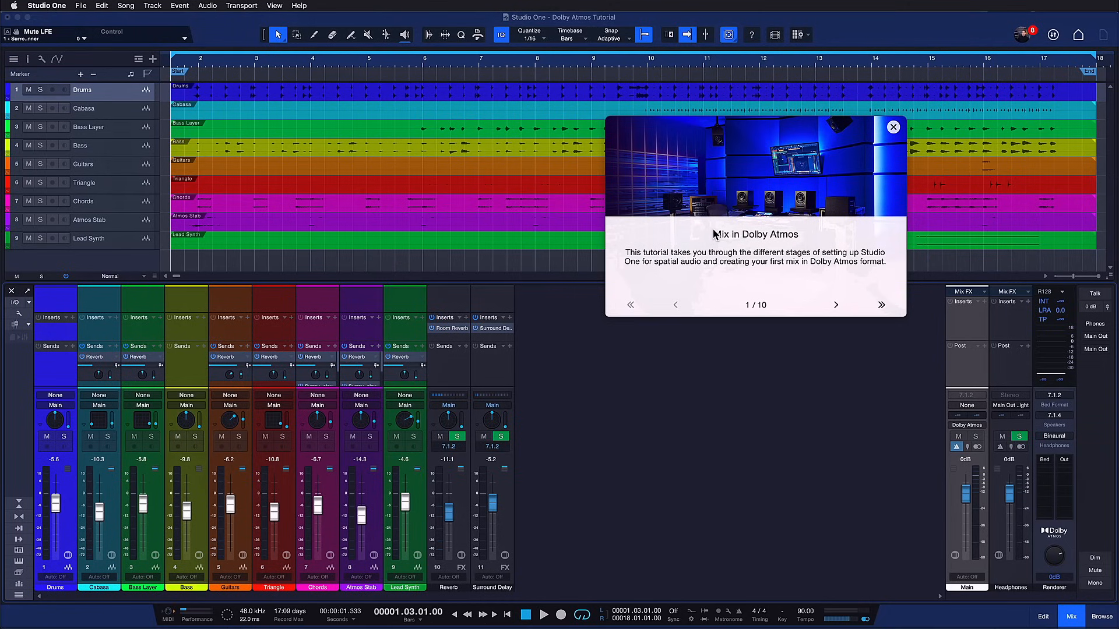
mouse_move(714, 225)
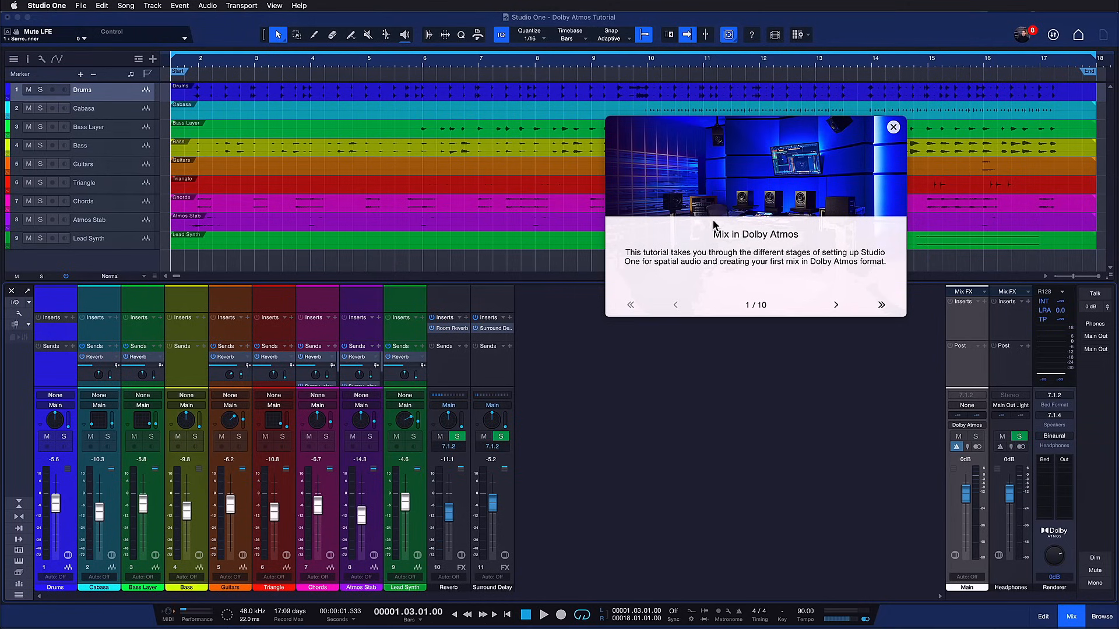
mouse_move(708, 326)
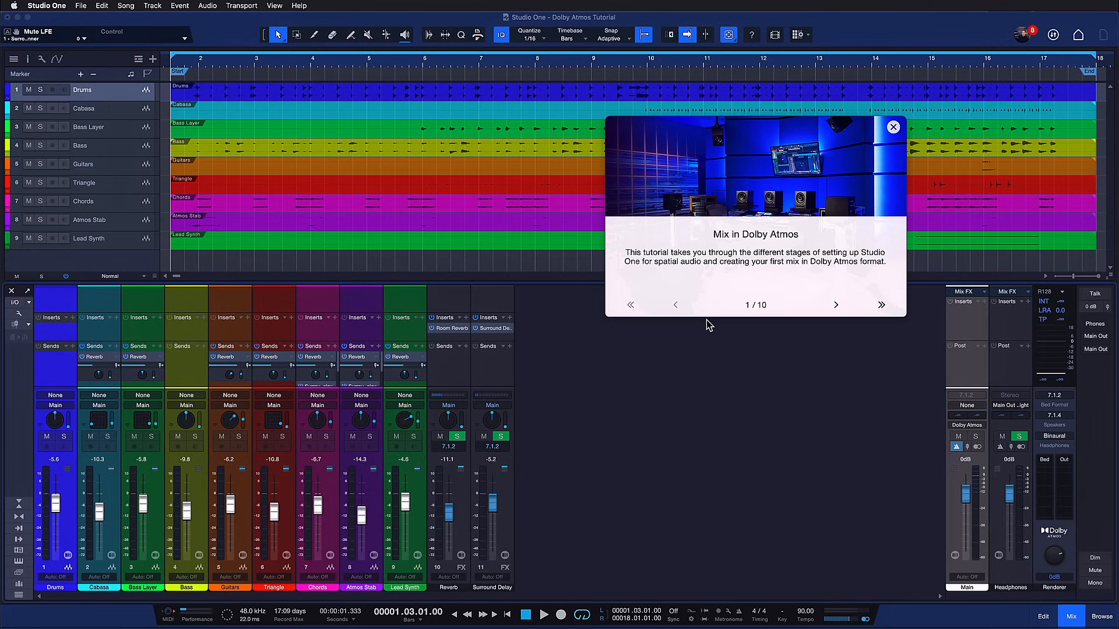
mouse_move(833, 309)
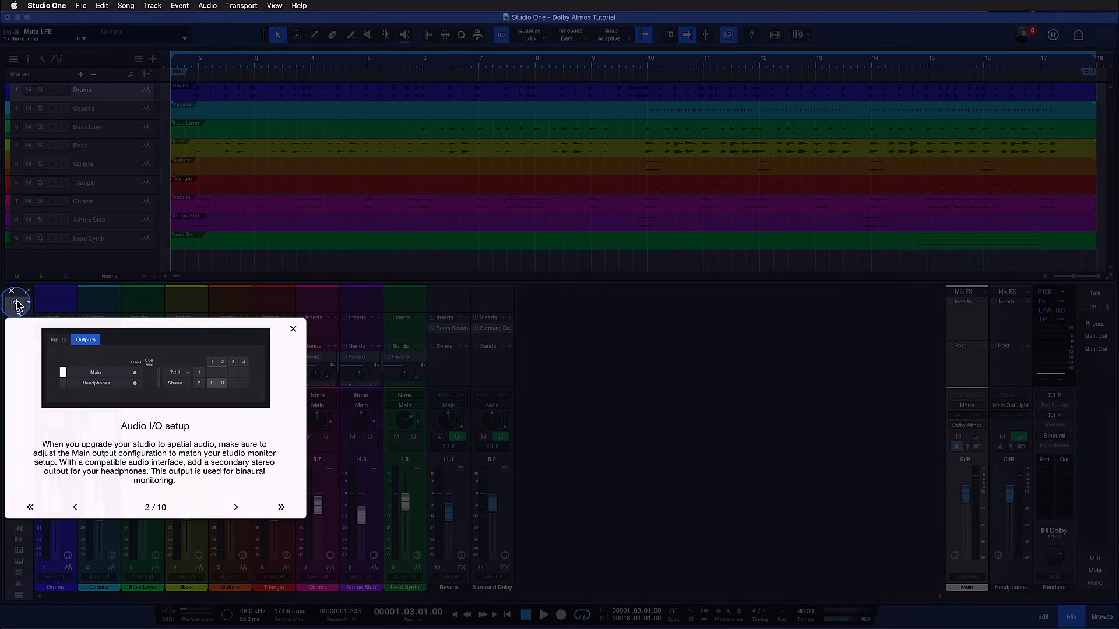
mouse_move(16, 305)
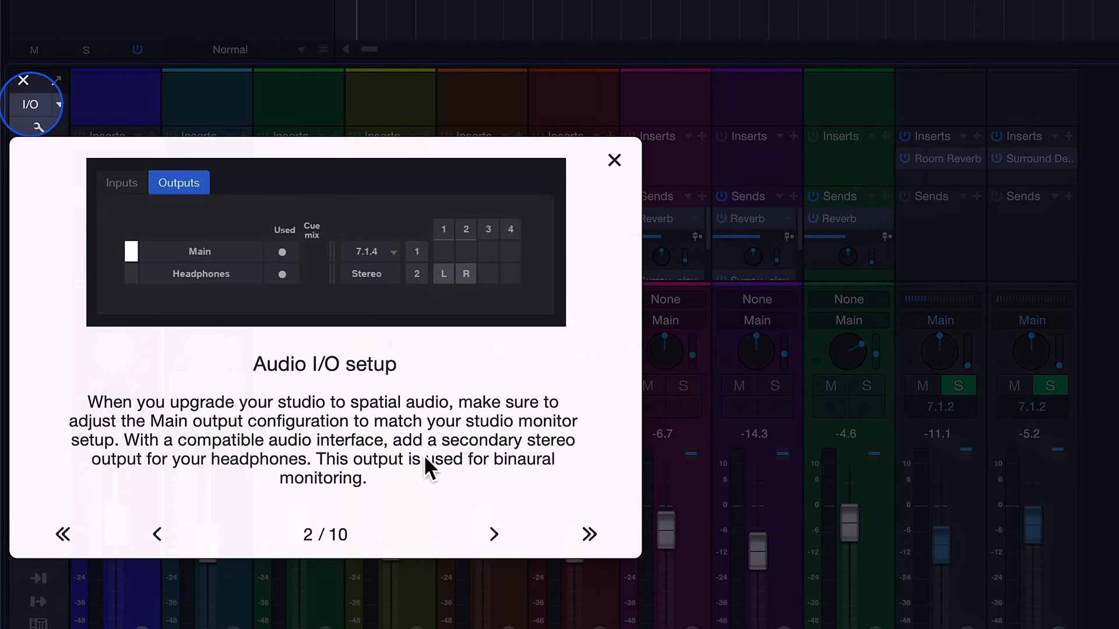
left_click(494, 535)
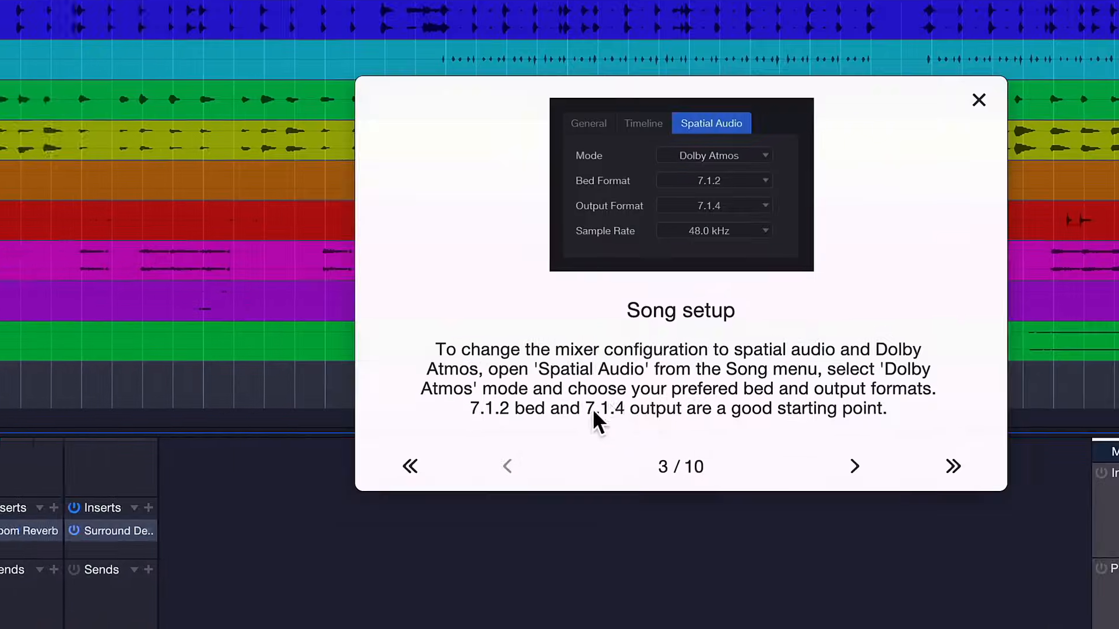
left_click(855, 467)
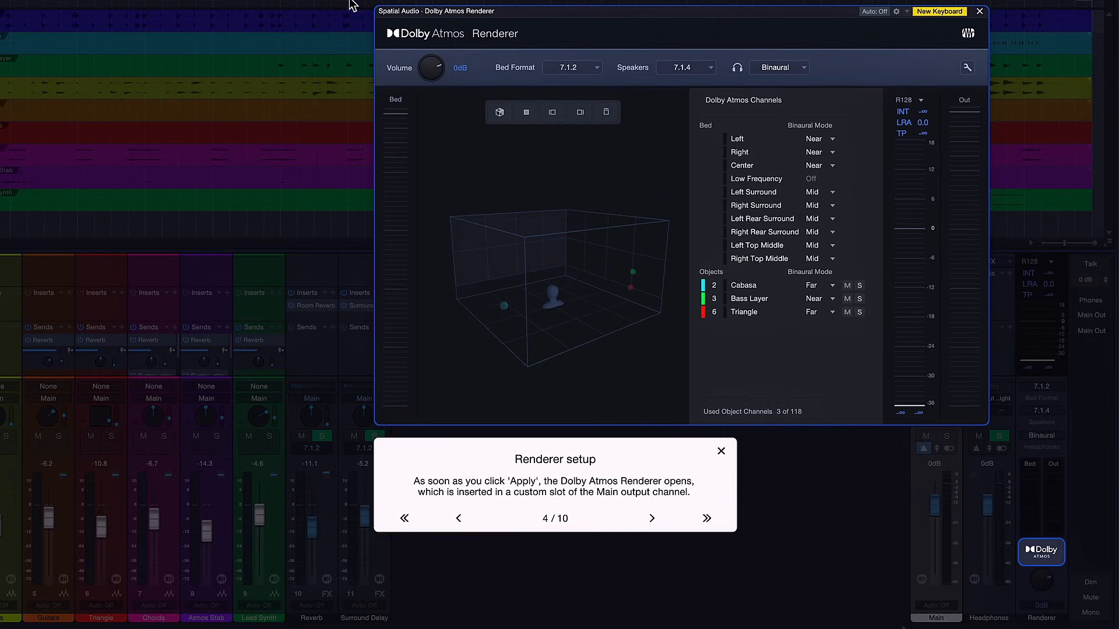
mouse_move(754, 470)
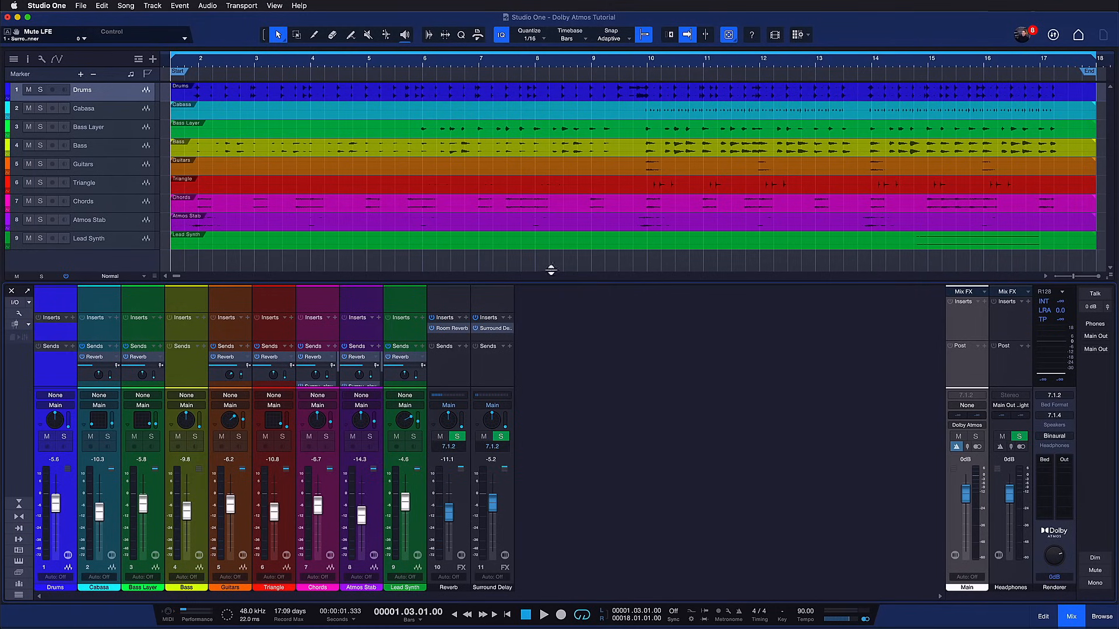
- Bring up the song's Spatial Audio setup from the Song menu
left_click(126, 6)
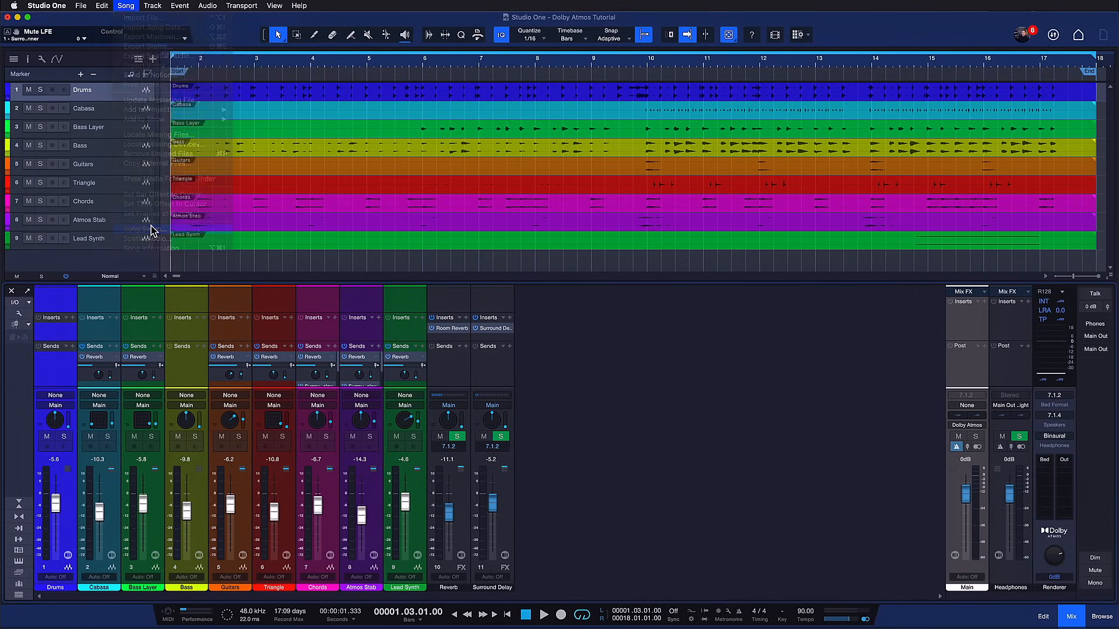
left_click(142, 228)
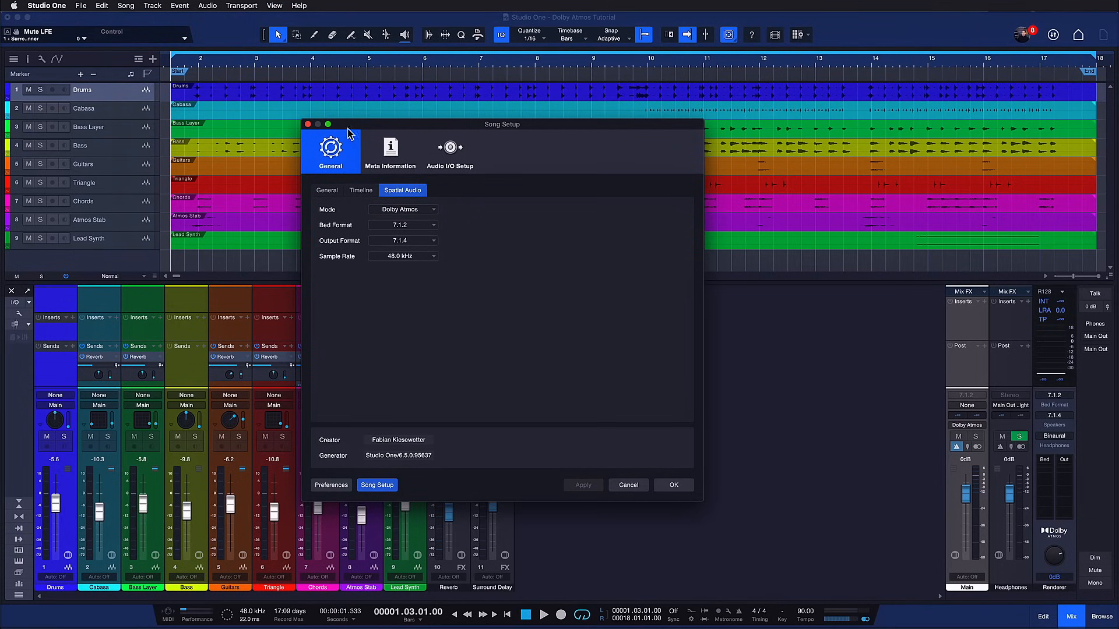
left_click(671, 484)
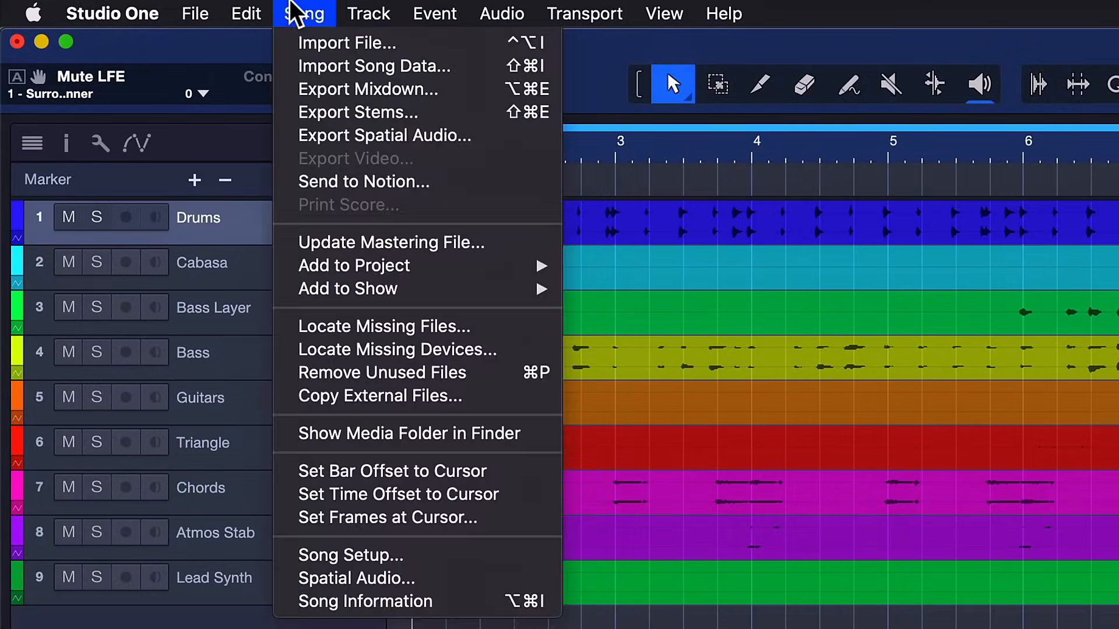
left_click(349, 555)
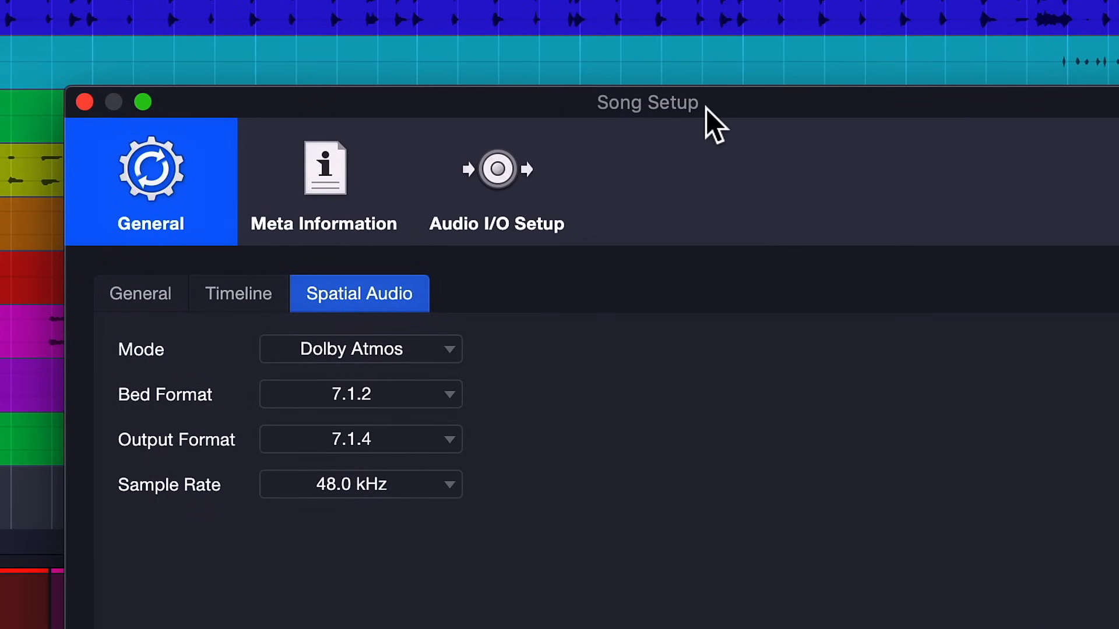
- Confirm Dolby Atmos mode with a 7.1.2 bed, 7.1.4 output and 48 kHz sample rate
left_click(359, 349)
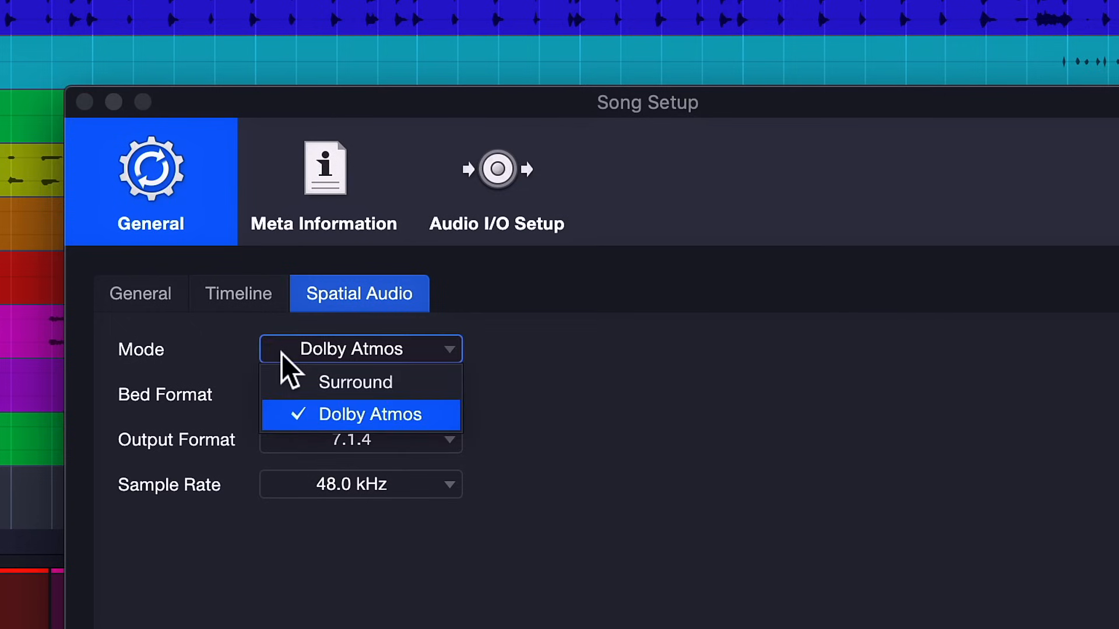
mouse_move(371, 425)
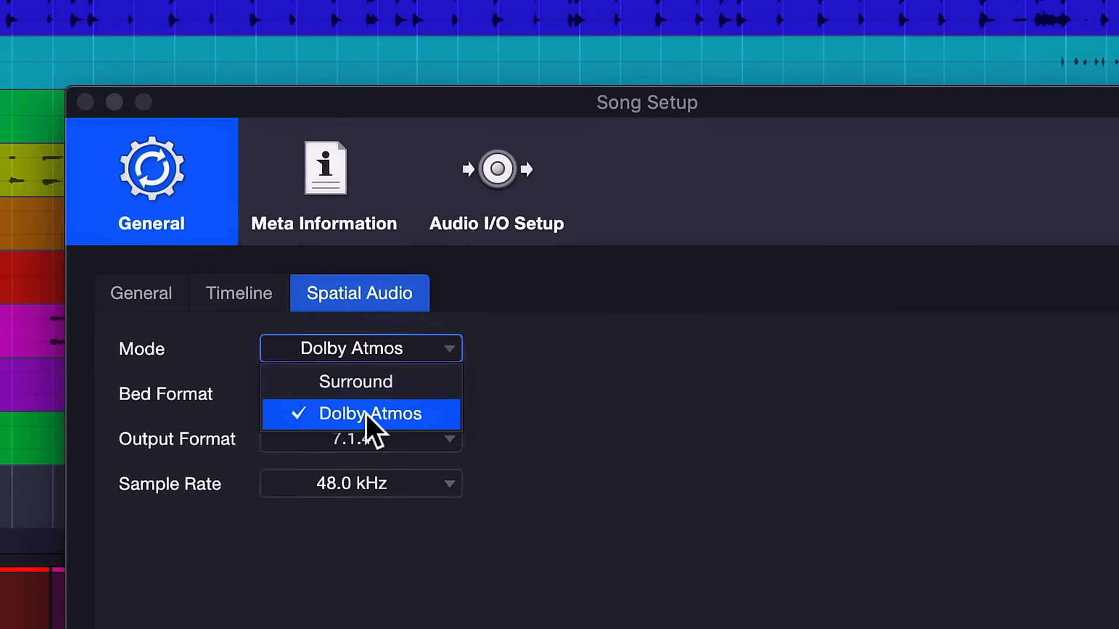
left_click(371, 413)
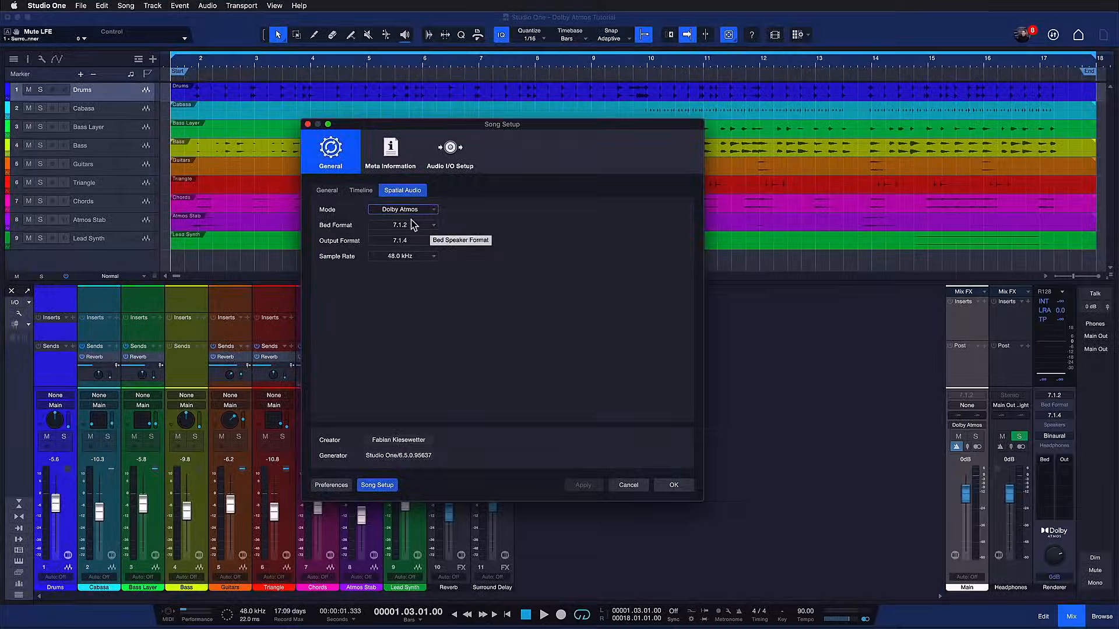
left_click(403, 224)
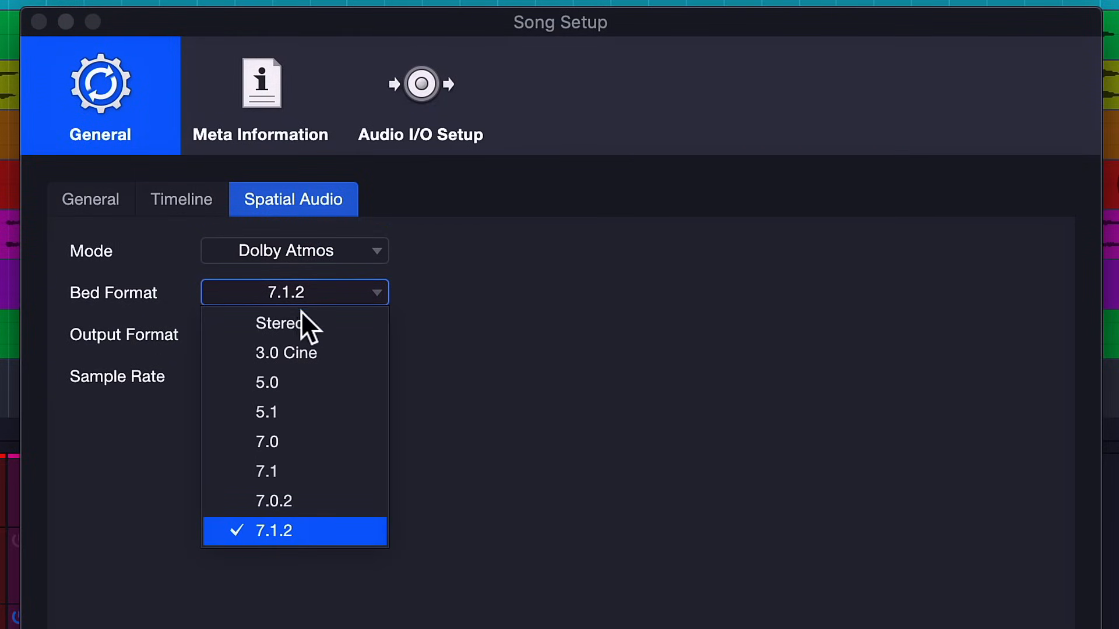
mouse_move(286, 371)
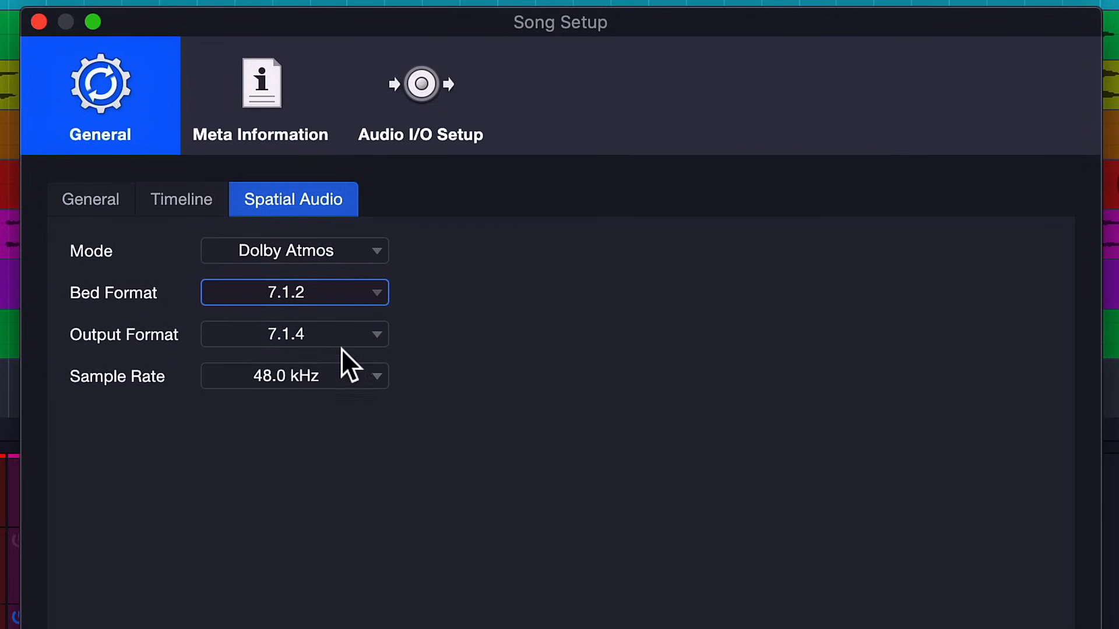
mouse_move(337, 349)
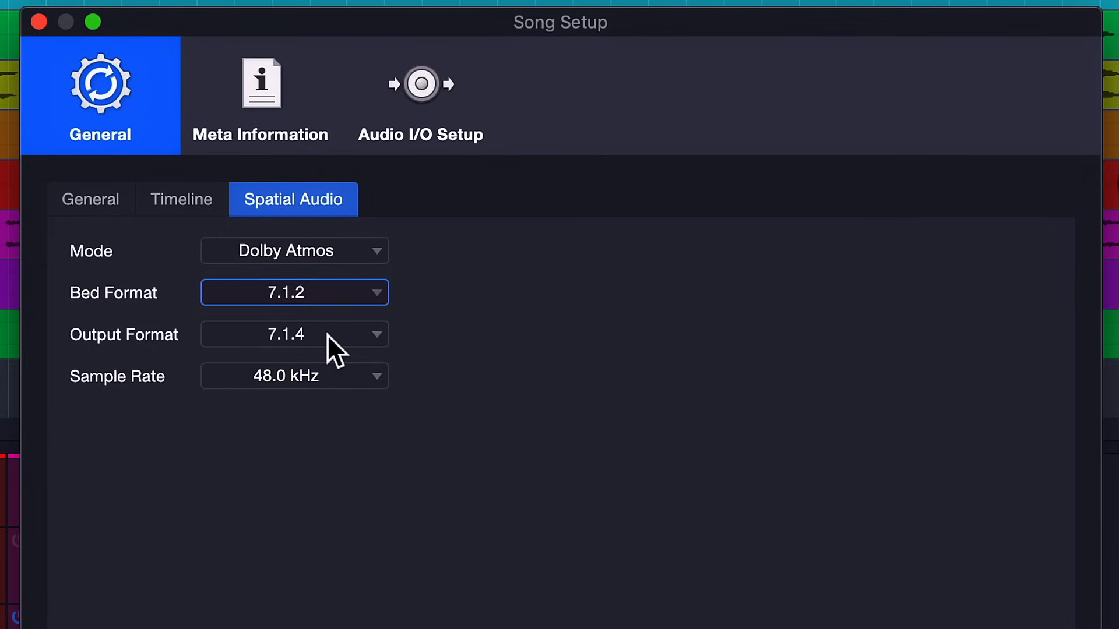
left_click(293, 334)
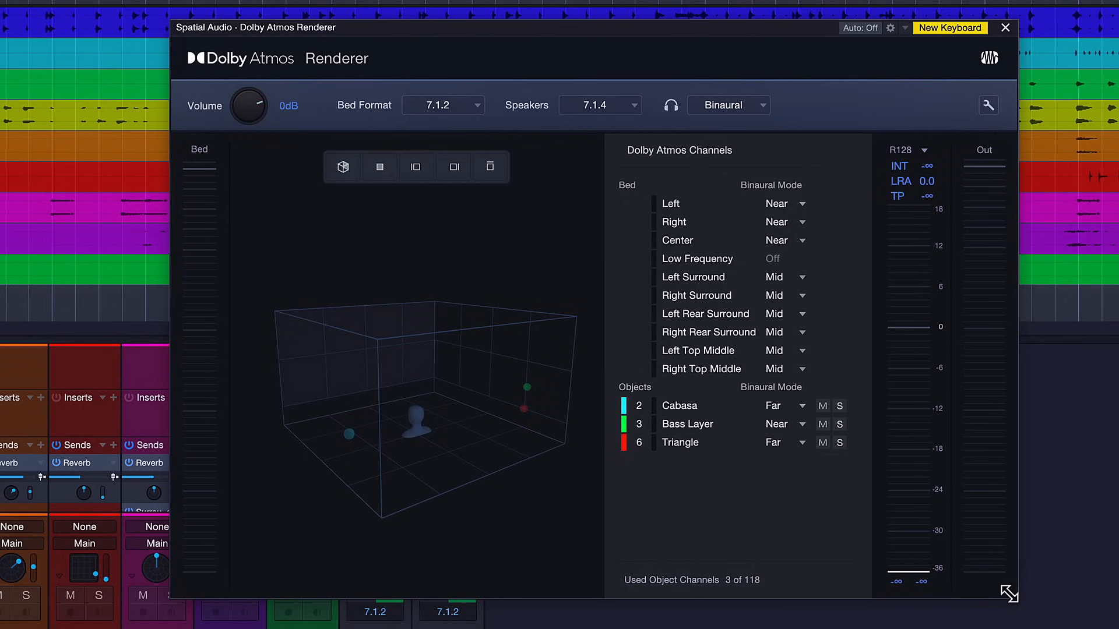
mouse_move(676, 140)
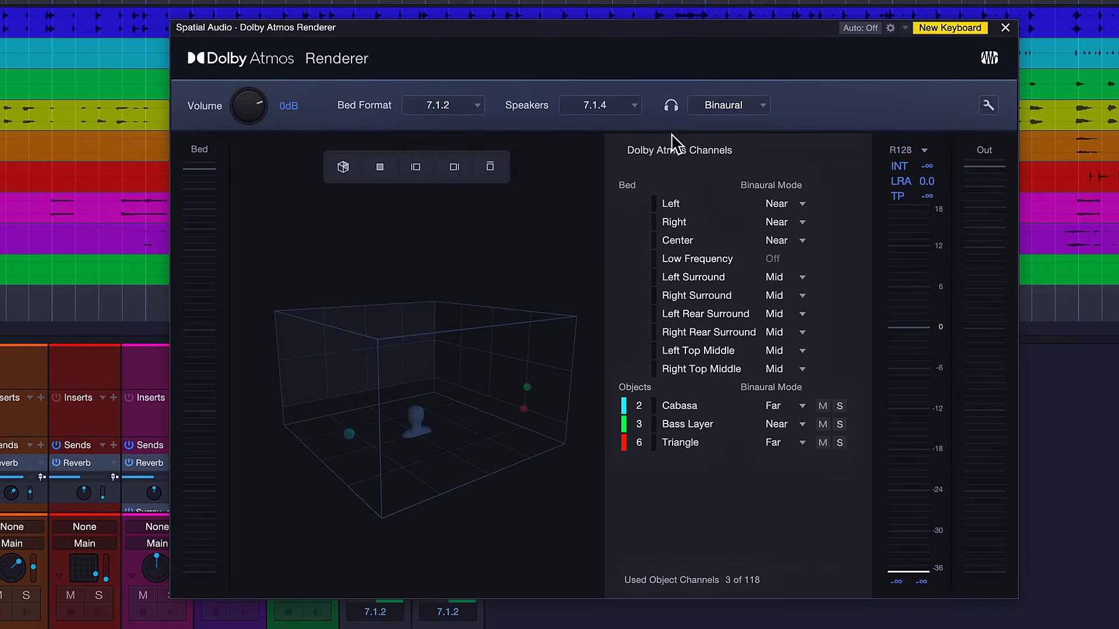
- Review the Renderer's 7.1.2 bed, 7.1.4 speakers and binaural headphone output settings
left_click(598, 105)
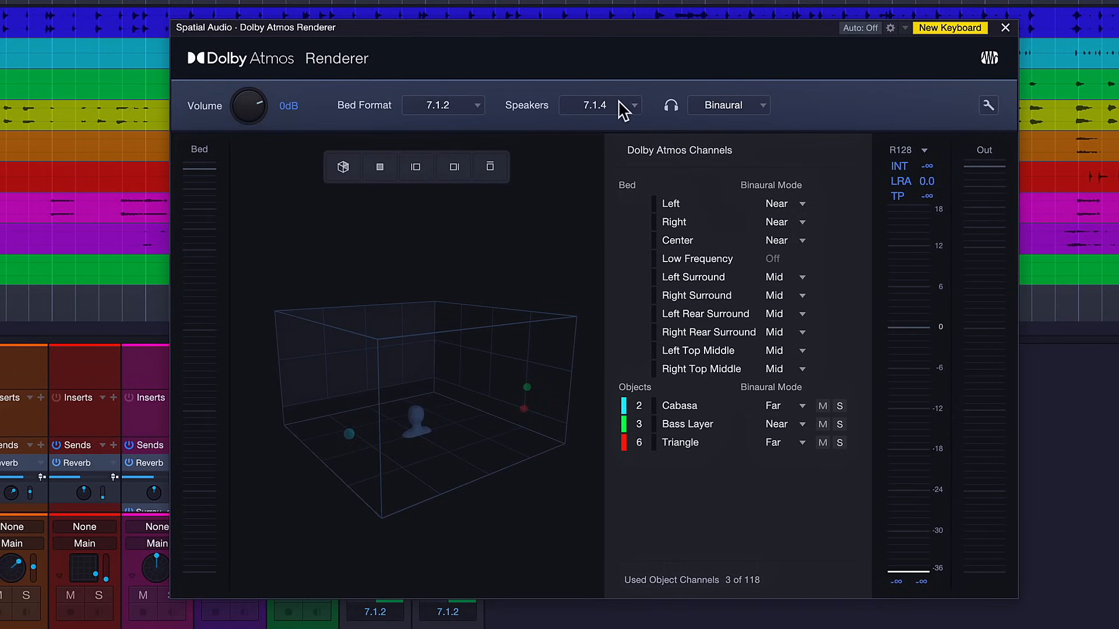
mouse_move(724, 118)
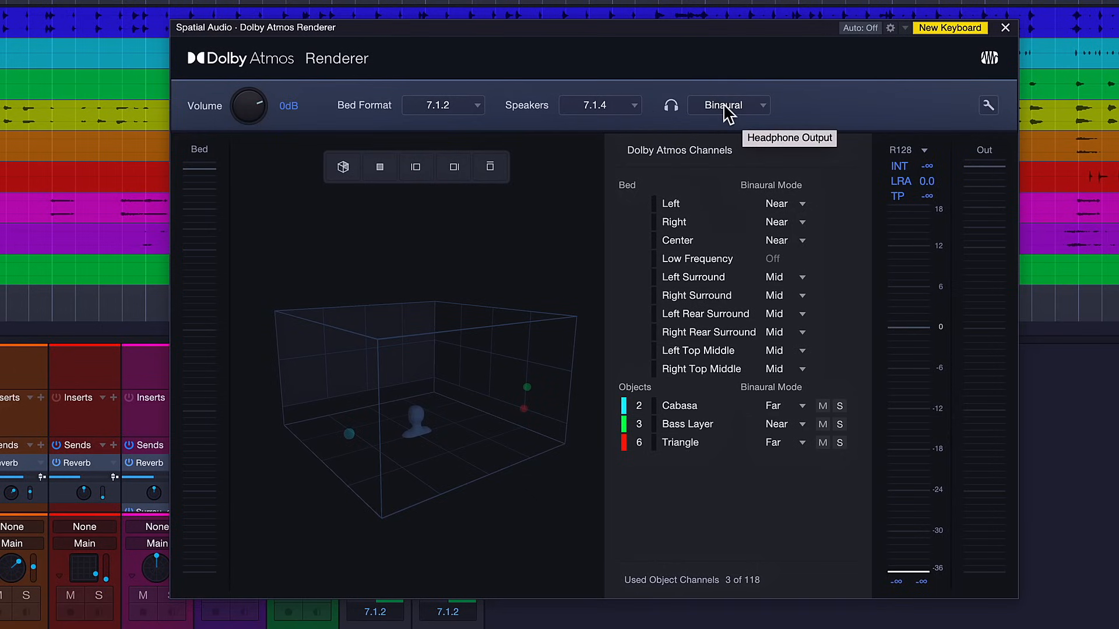
mouse_move(608, 107)
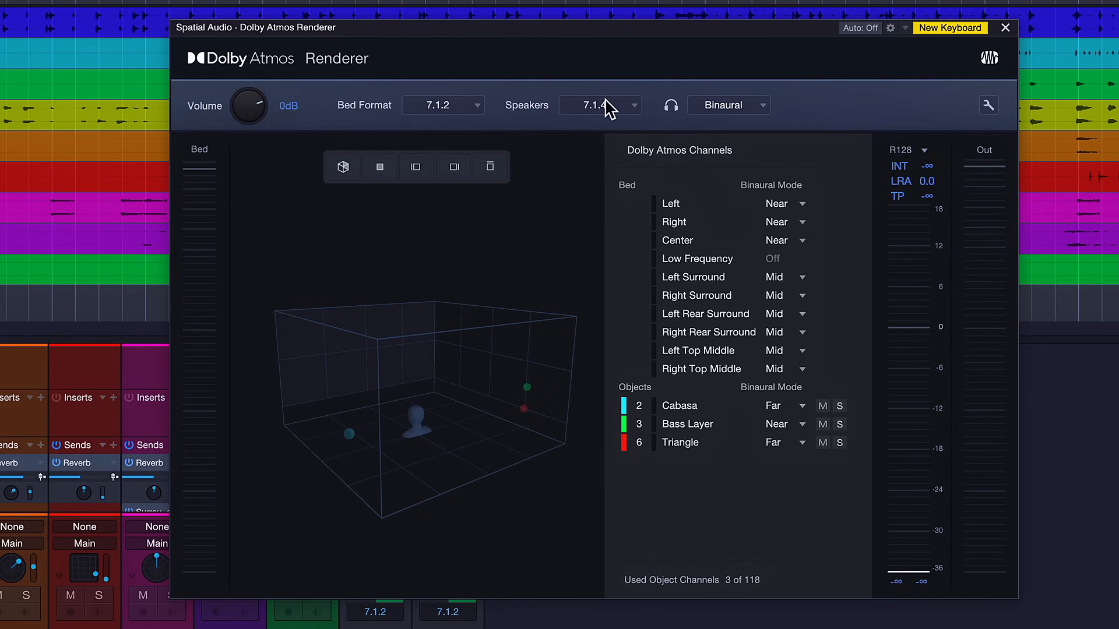
left_click(1005, 27)
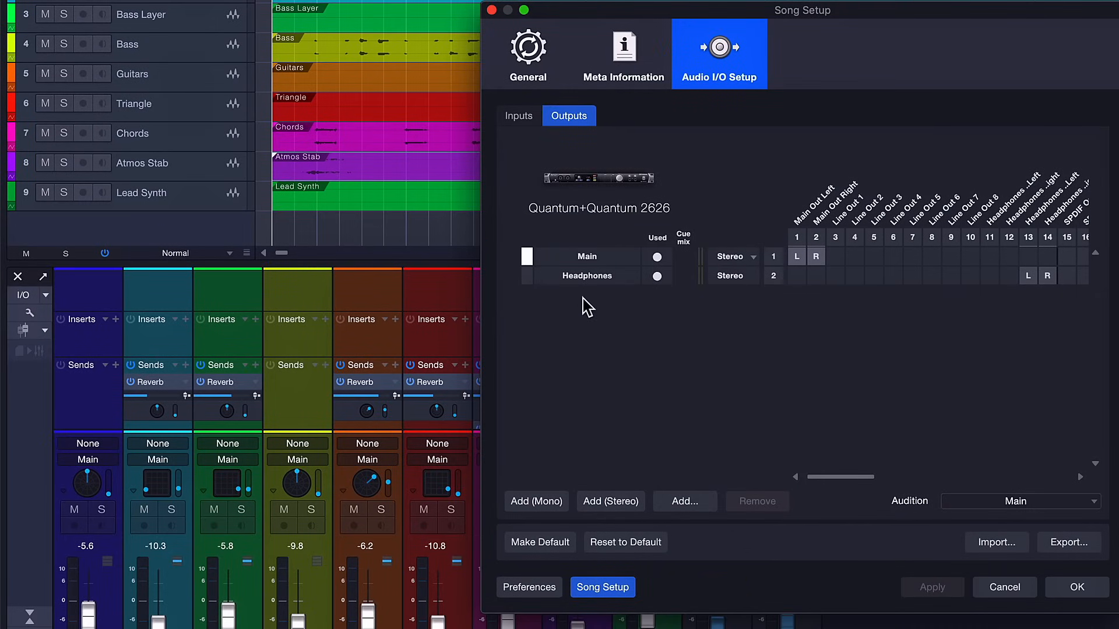
- Show the Audio I/O Setup outputs listing the interface's Main and Headphones outputs
left_click(587, 276)
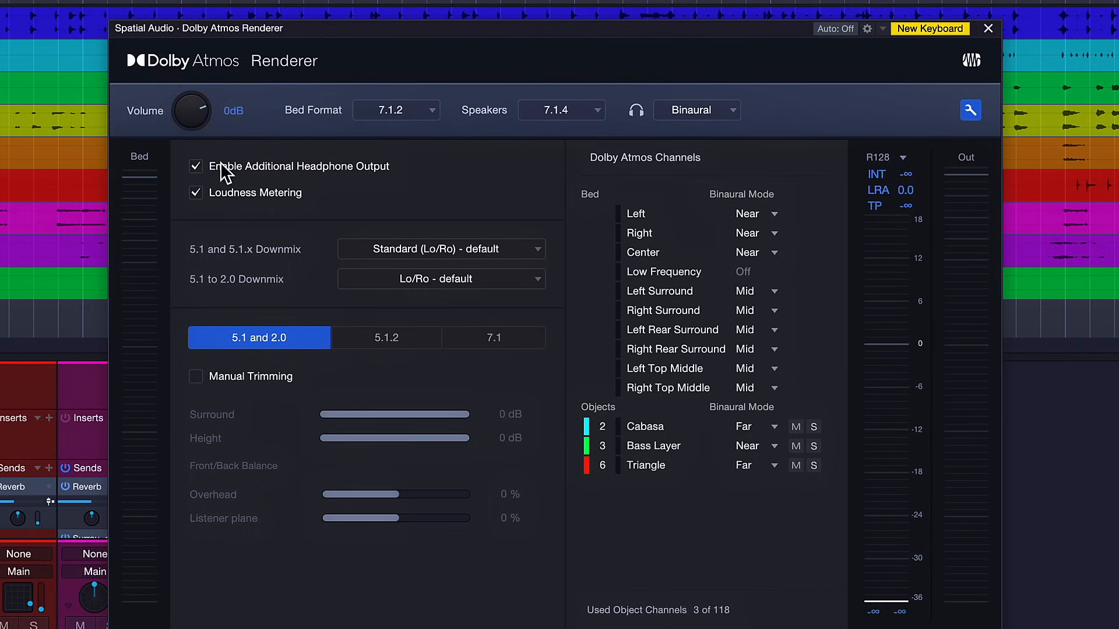
- Keep the additional headphone output enabled and set the Renderer's Speakers output to Stereo
left_click(562, 110)
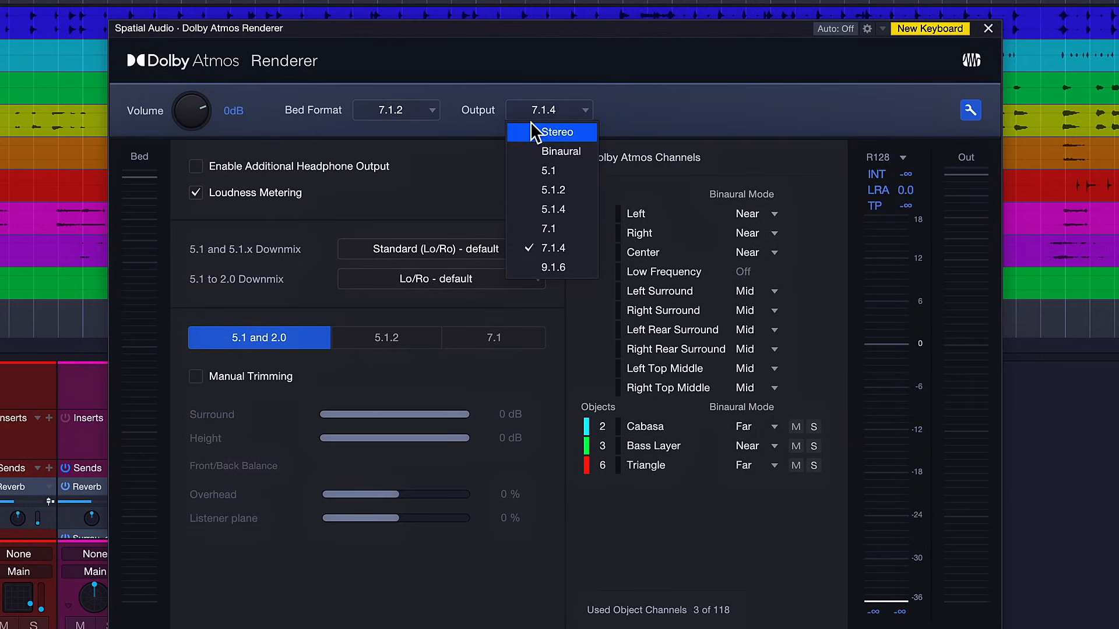
mouse_move(550, 152)
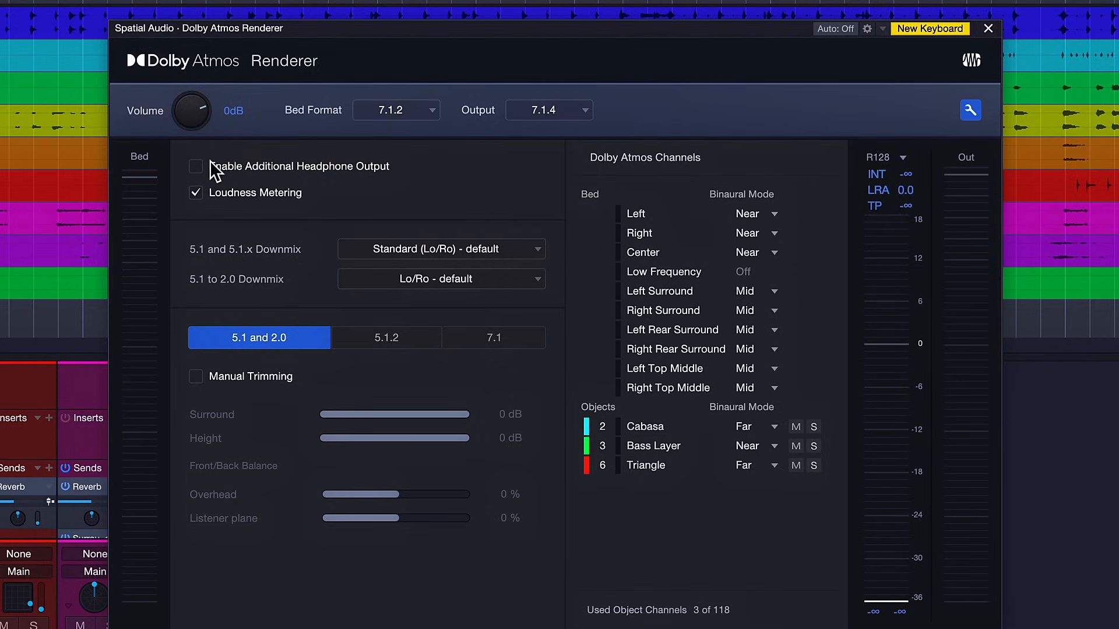
mouse_move(453, 116)
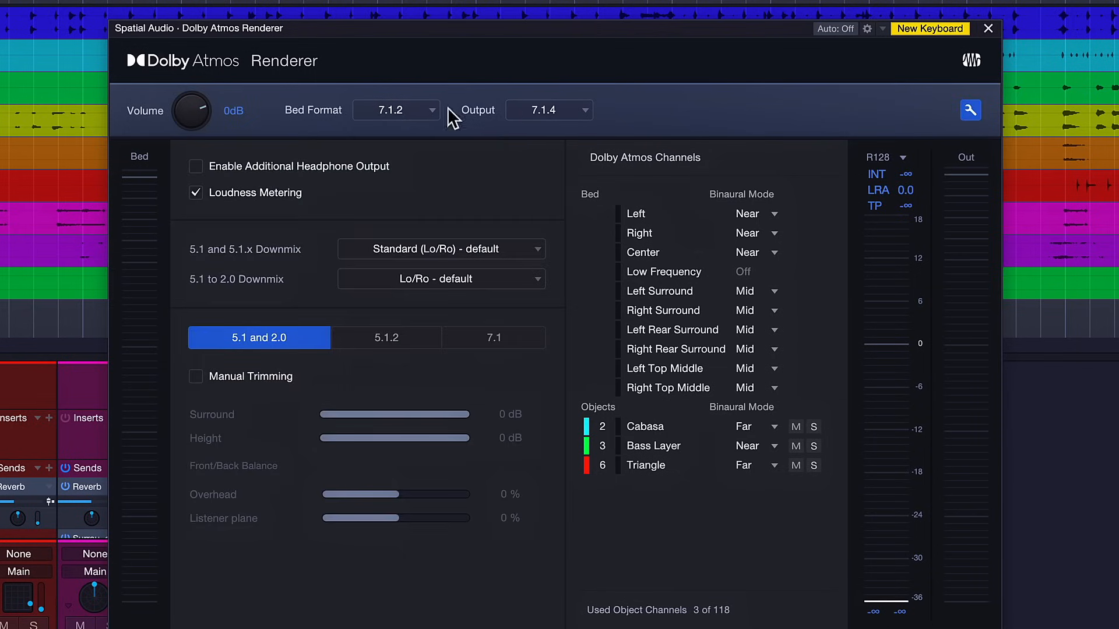
left_click(195, 166)
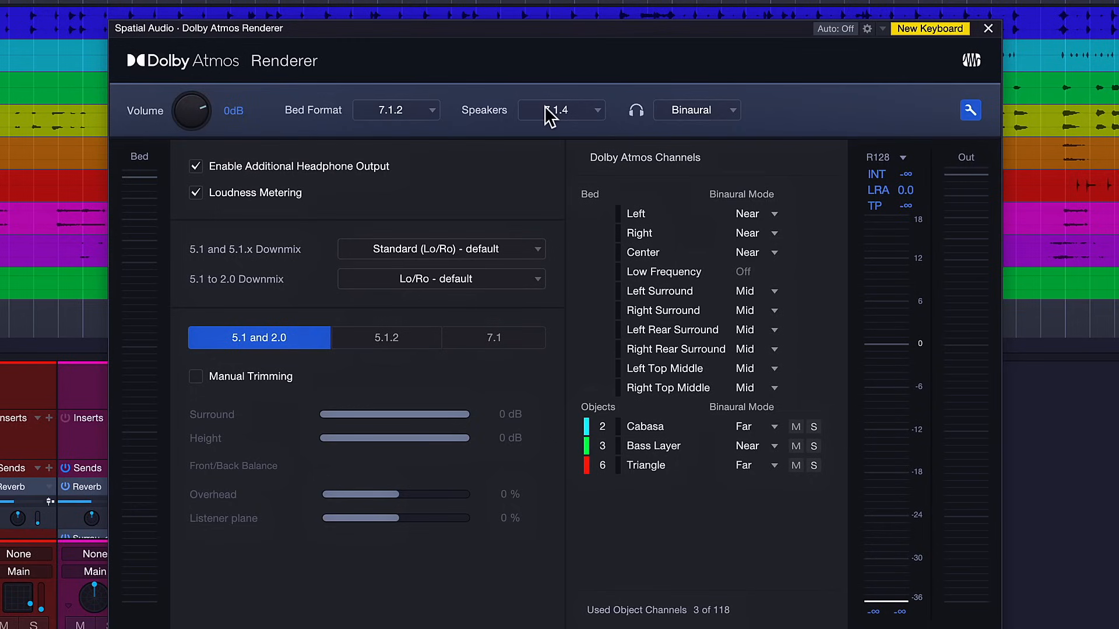
left_click(561, 110)
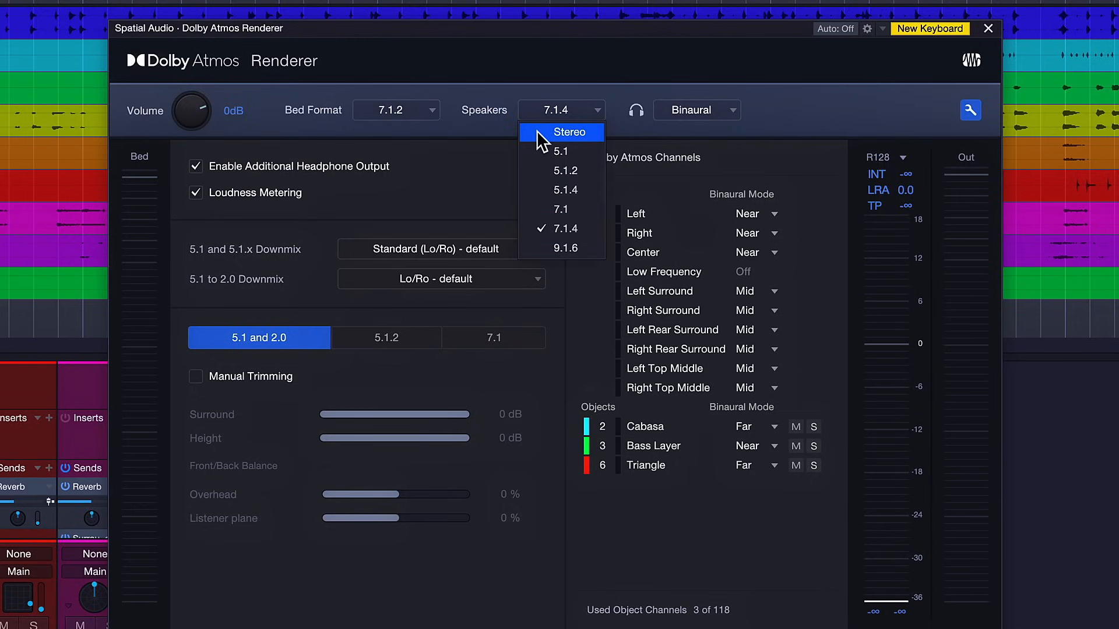
left_click(569, 132)
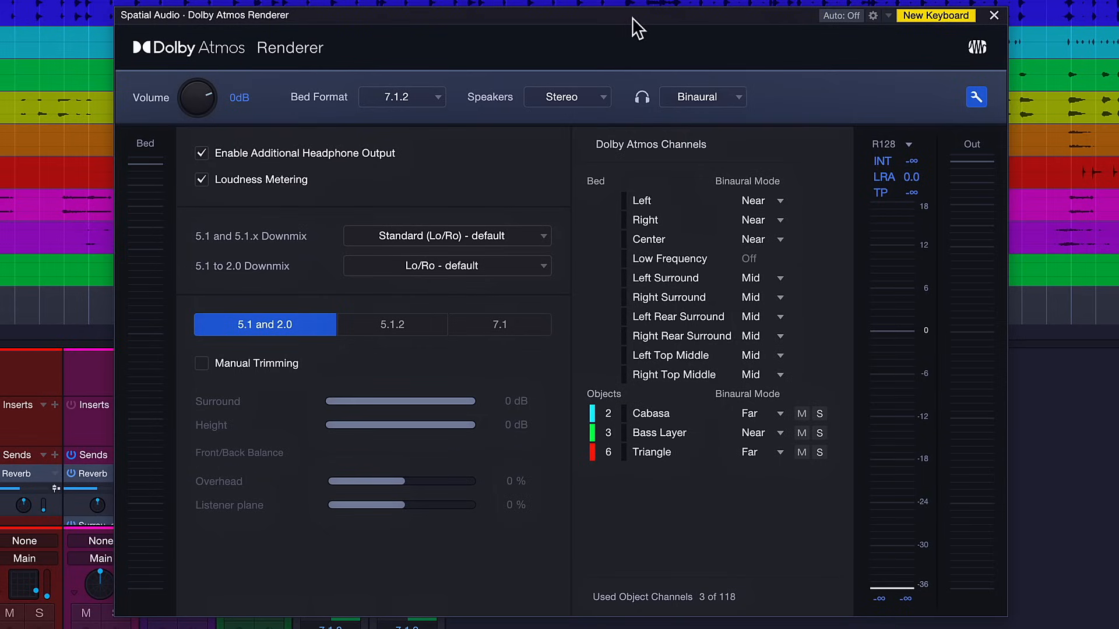
mouse_move(932, 64)
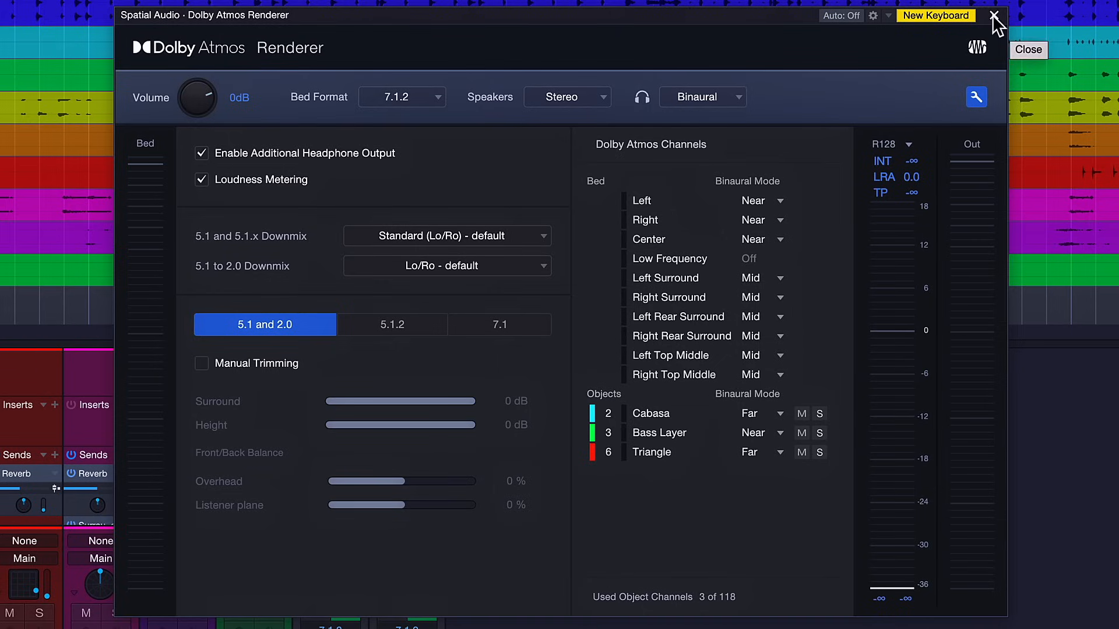
mouse_move(238, 64)
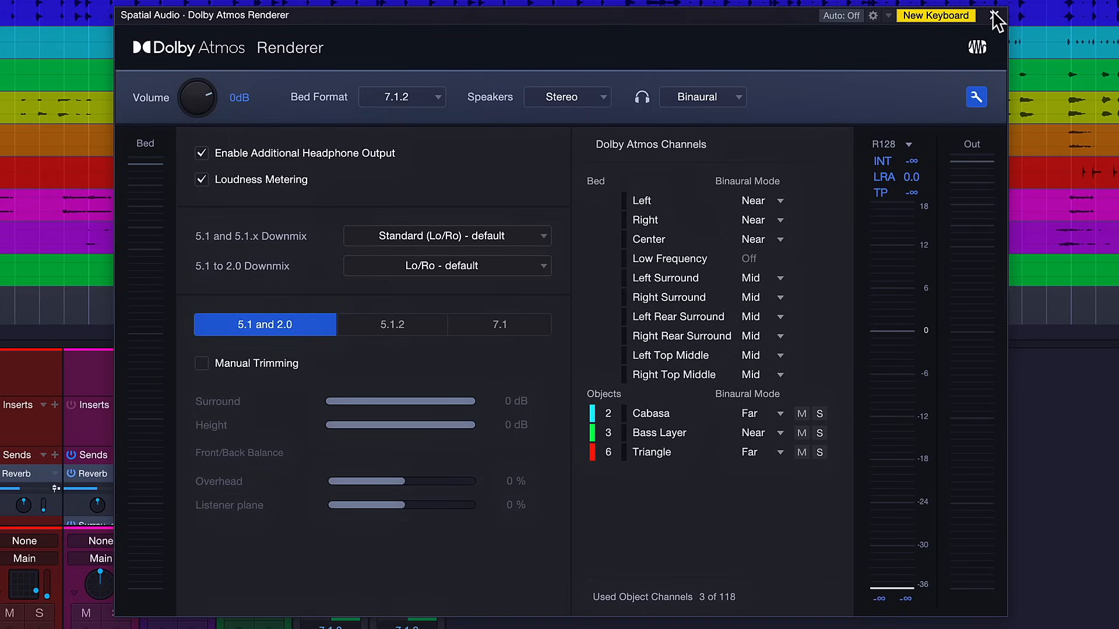
- Close the Renderer and check the Speakers and Headphones choices on the Main channel
left_click(995, 16)
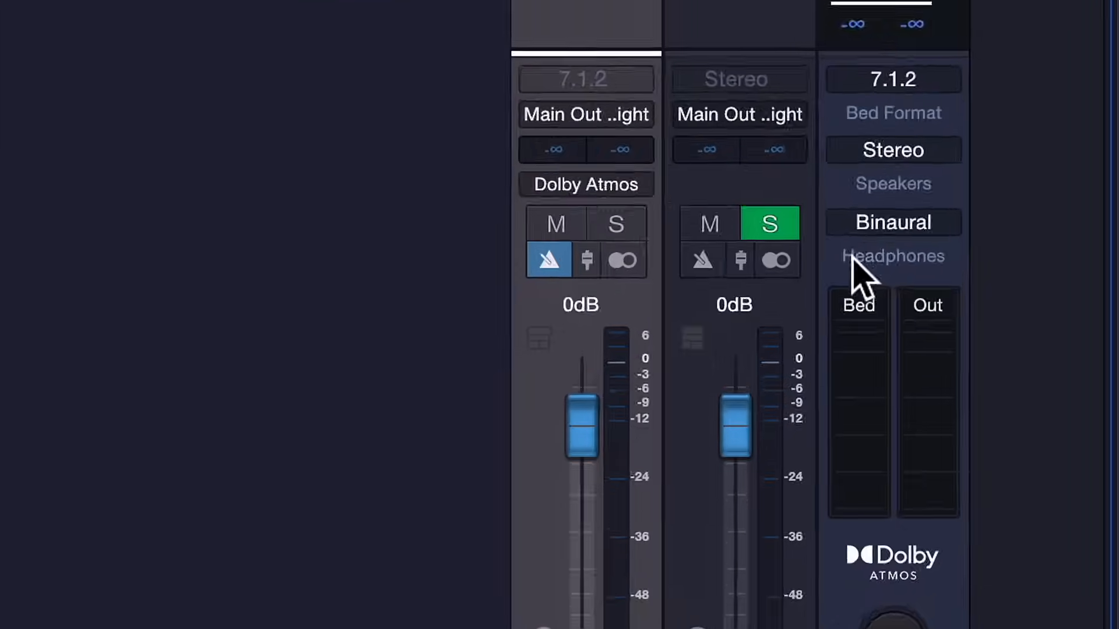
left_click(893, 256)
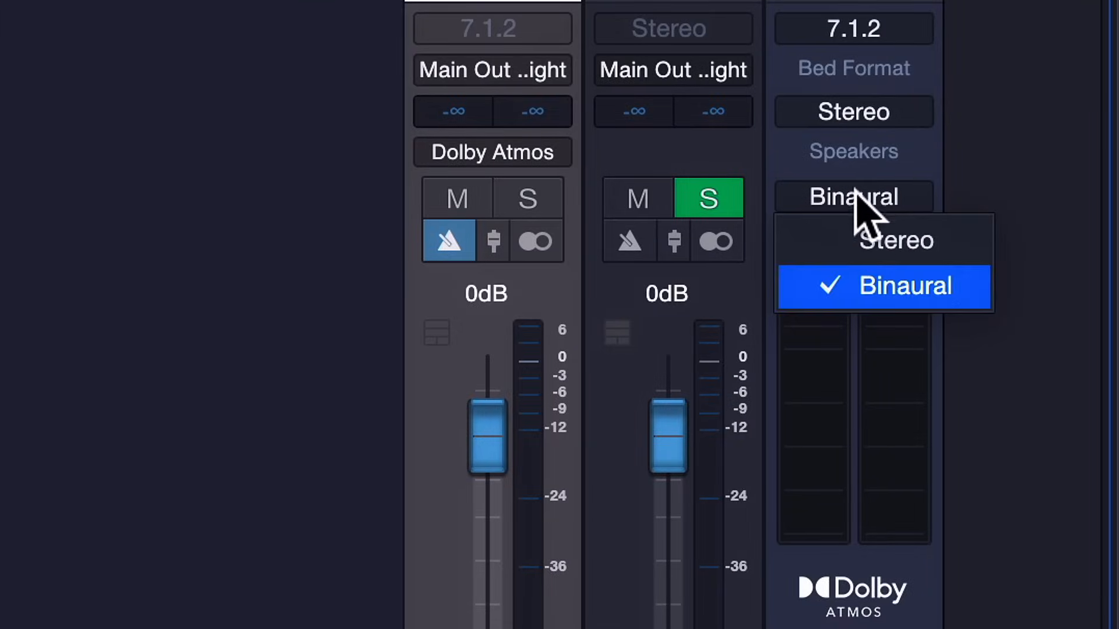
left_click(852, 112)
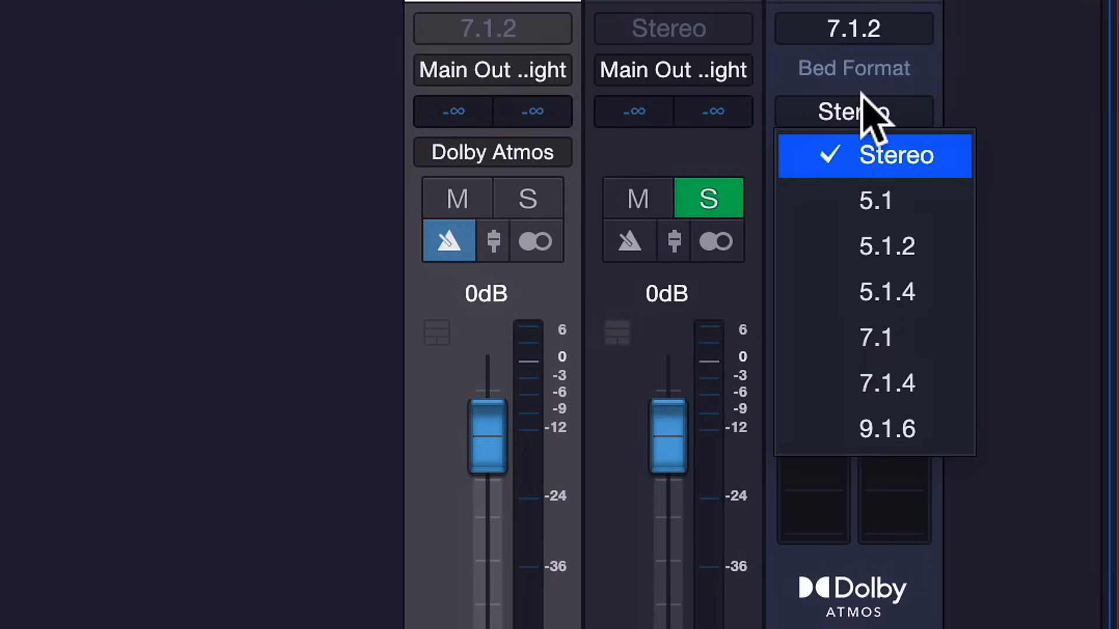
mouse_move(874, 339)
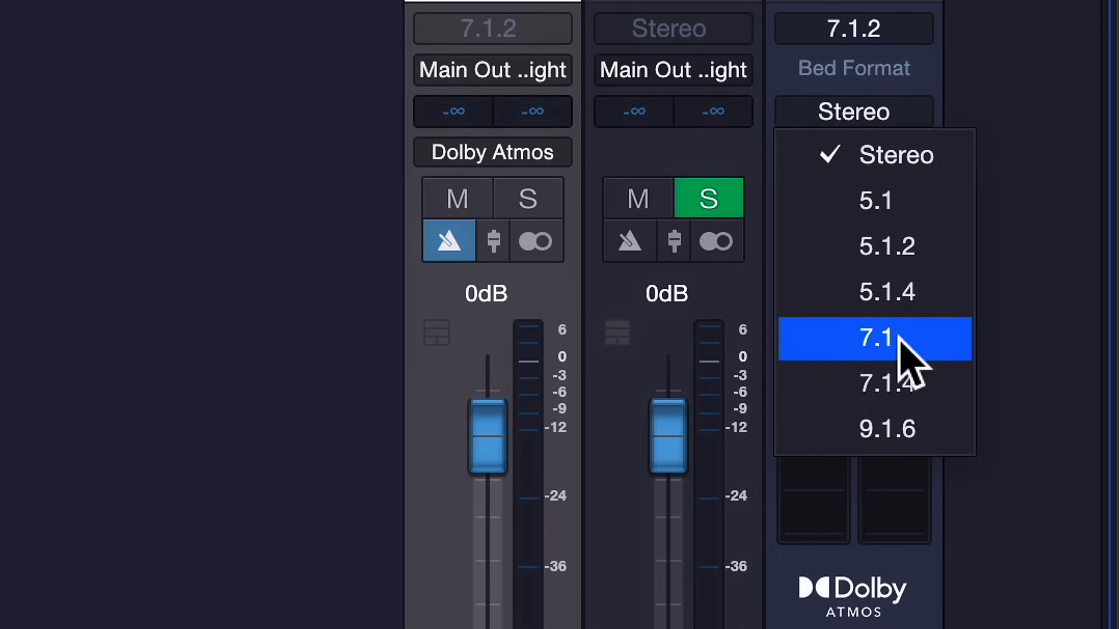
mouse_move(885, 385)
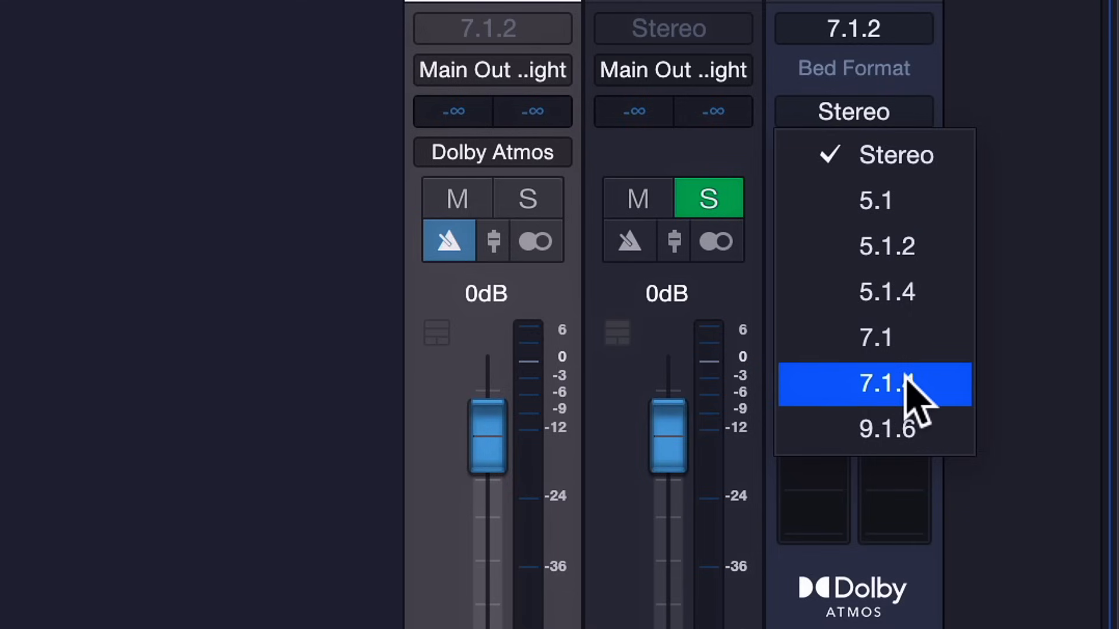
mouse_move(906, 442)
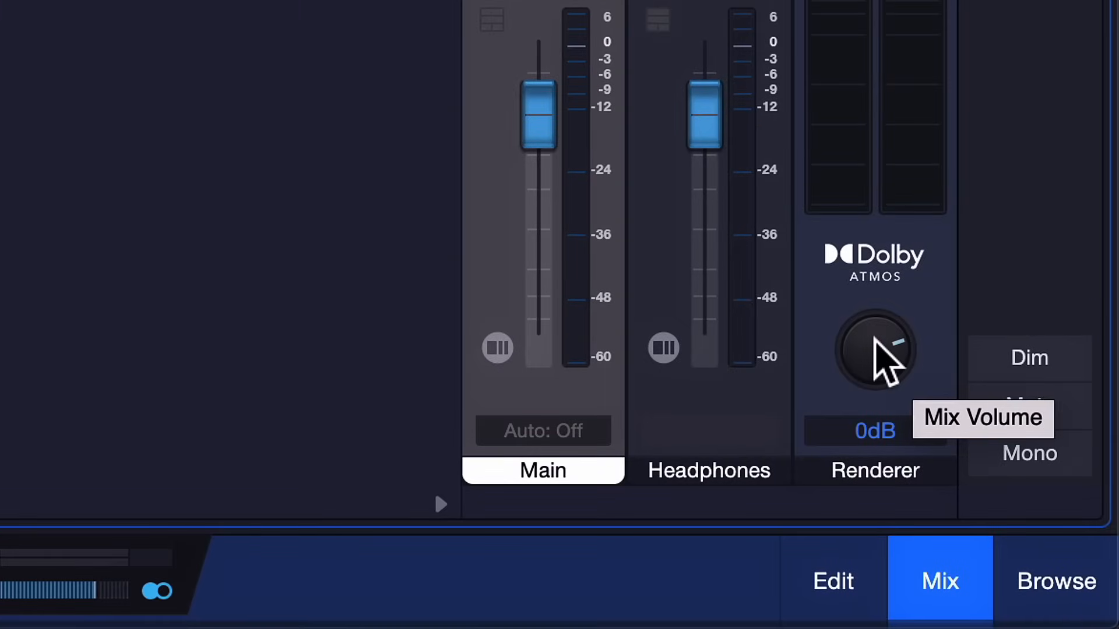
- Turn the Dolby Atmos Renderer mix volume down to about -2.3 dB
left_click_drag(874, 350, 874, 385)
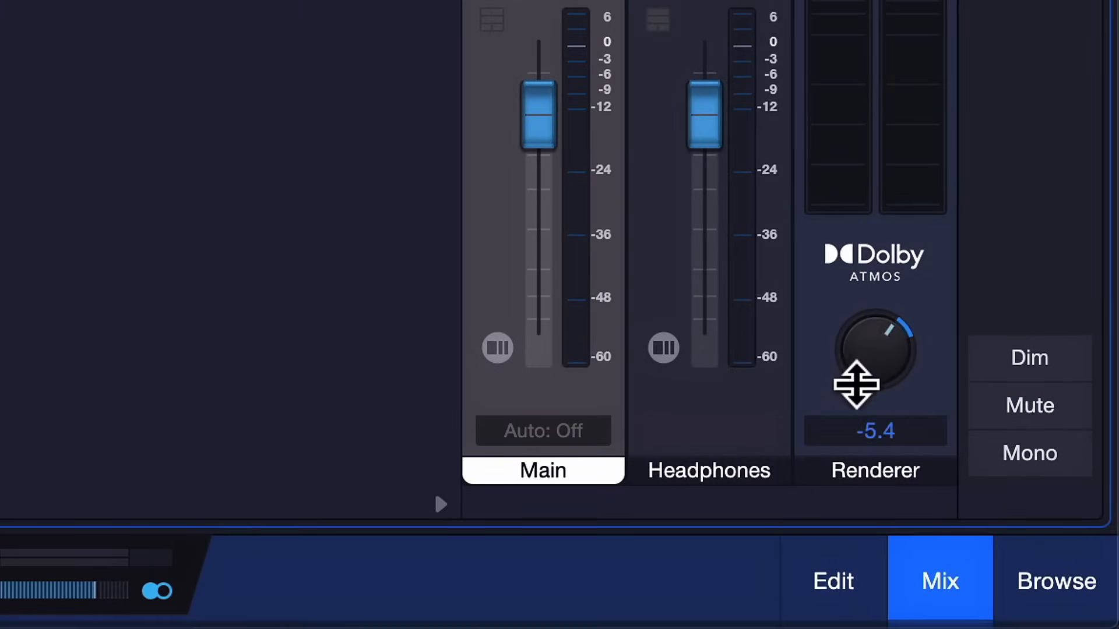
left_click_drag(856, 382, 821, 411)
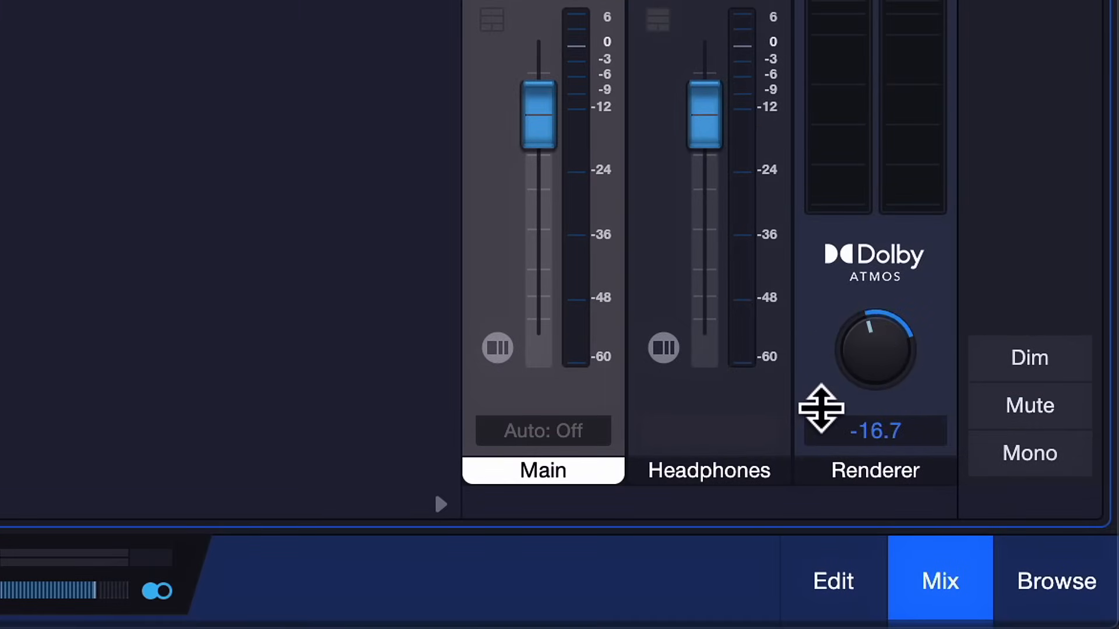
left_click_drag(820, 408, 864, 497)
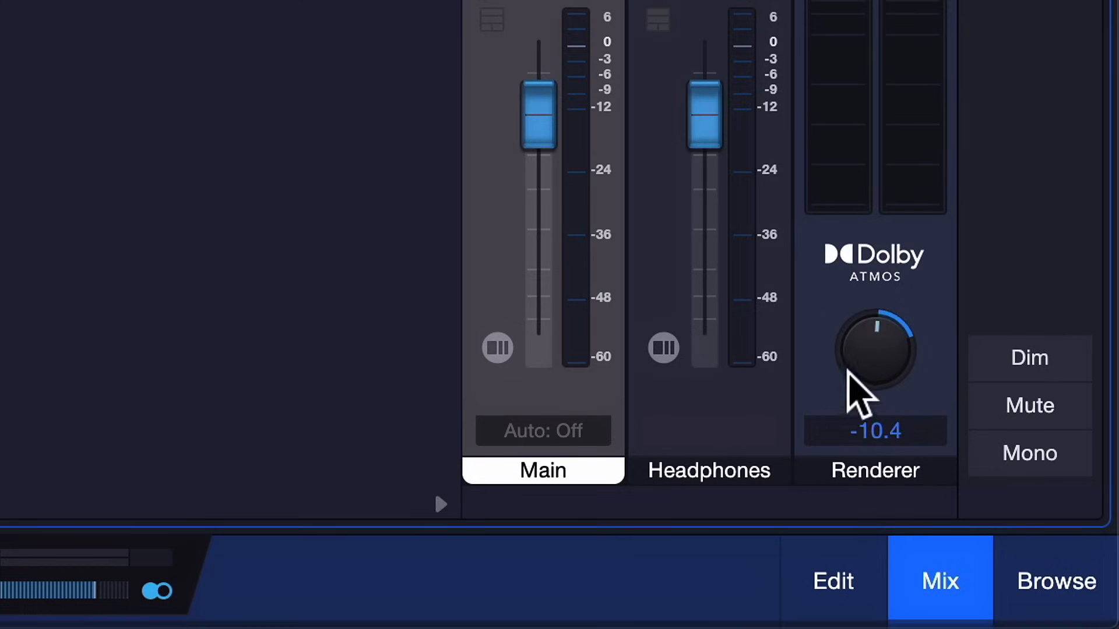
left_click_drag(874, 356, 863, 400)
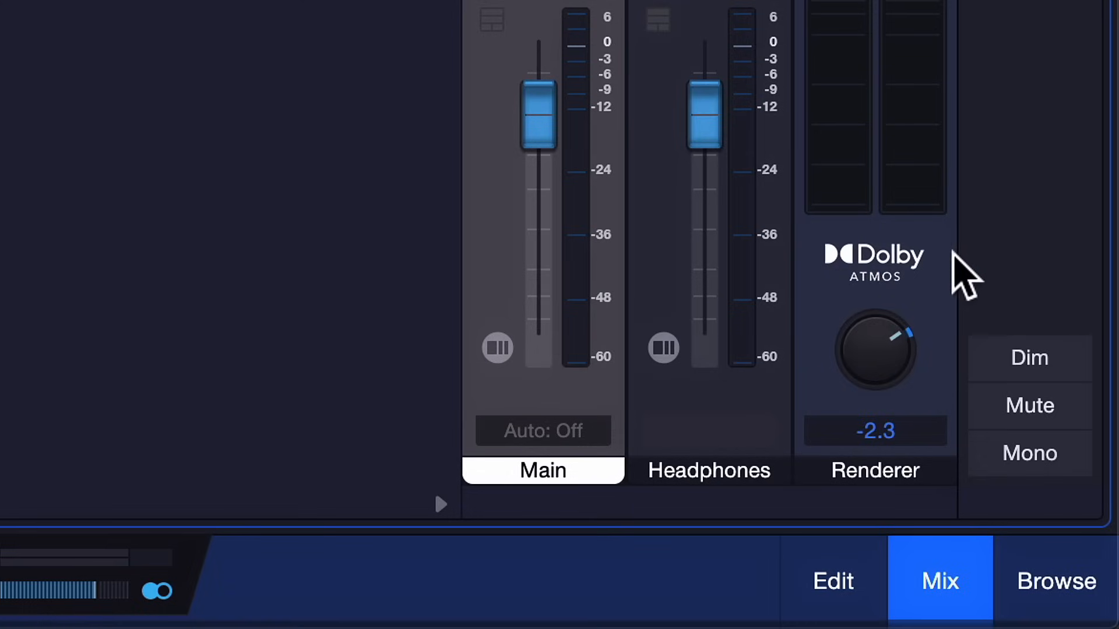
mouse_move(896, 371)
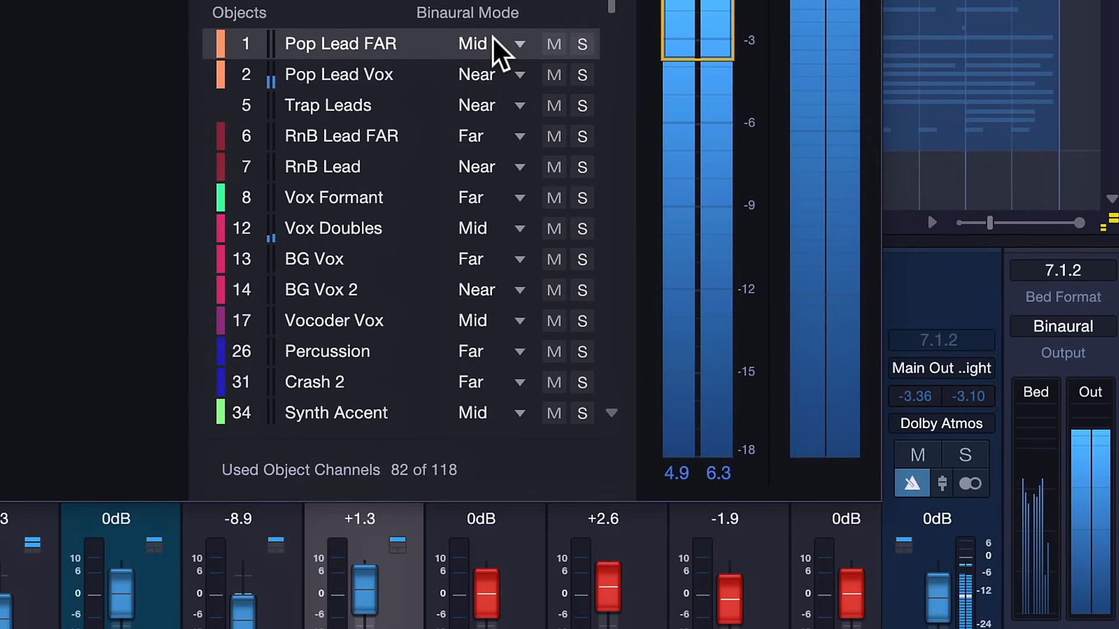
- Inspect the Pop Lead binaural mode, the Main channel Pro EQ and the Surround Delay's sixth tap
left_click(492, 43)
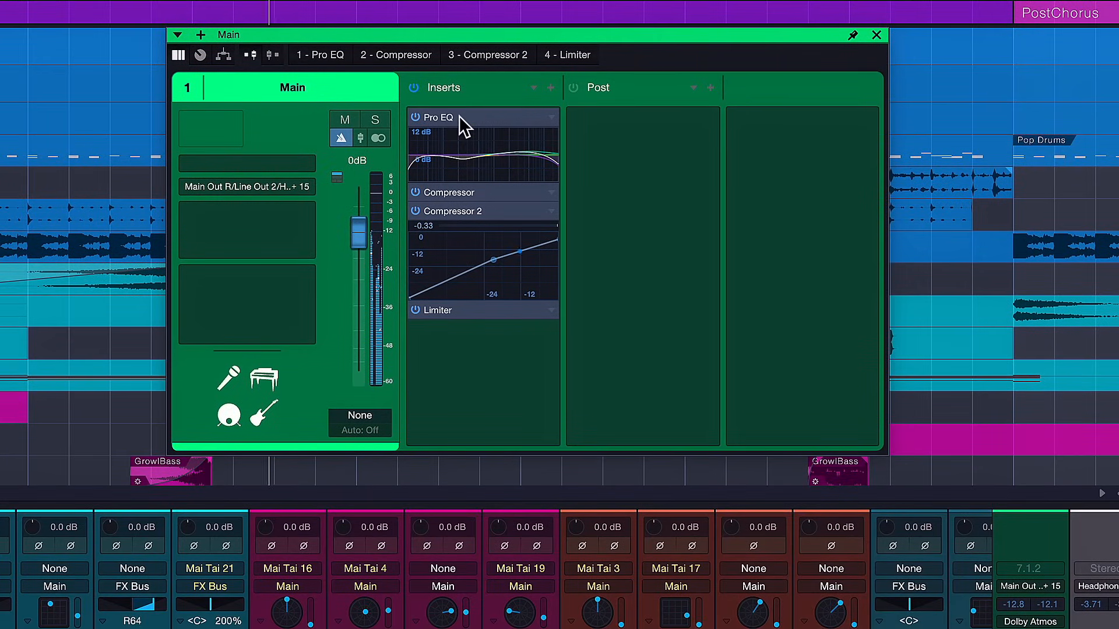
left_click(439, 118)
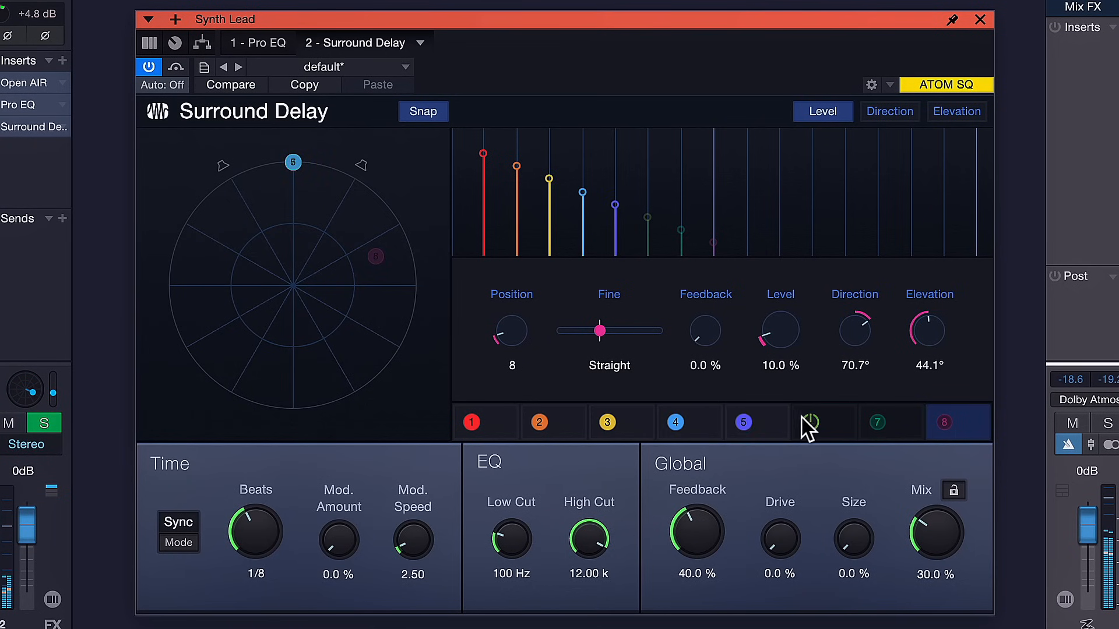
left_click(810, 422)
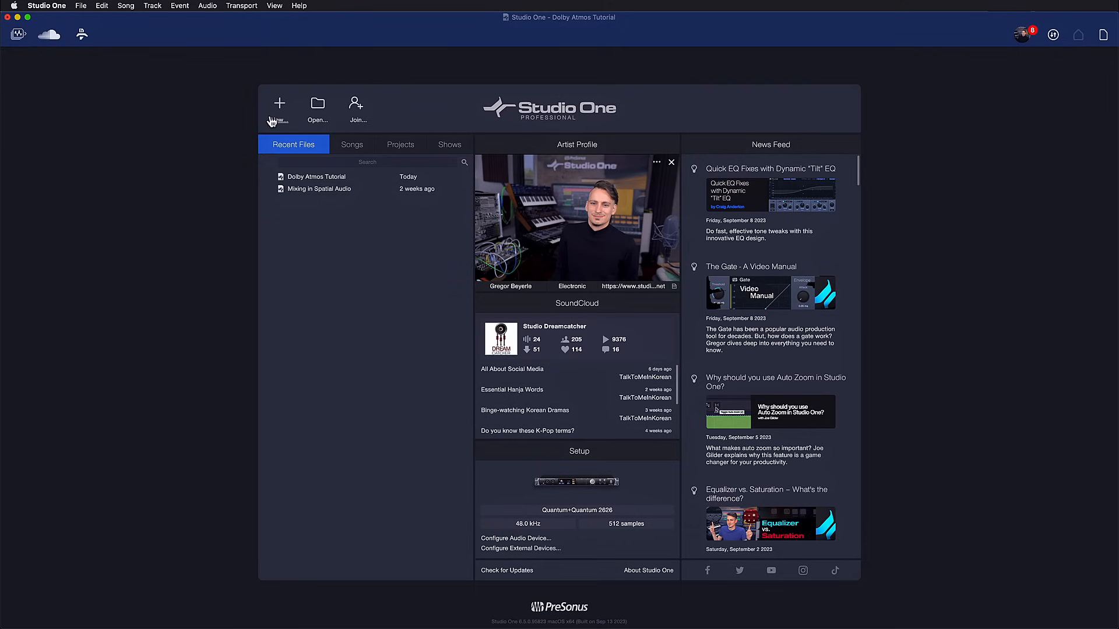
- Create a new song from the Rhythm of the Night binaural mix demo
left_click(278, 103)
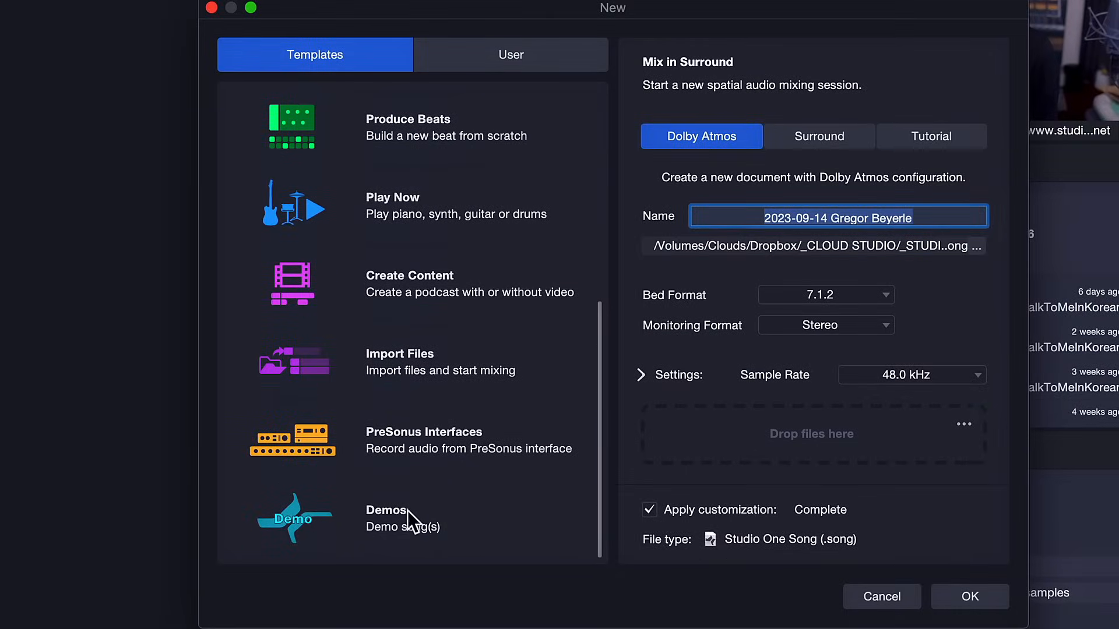
left_click(385, 517)
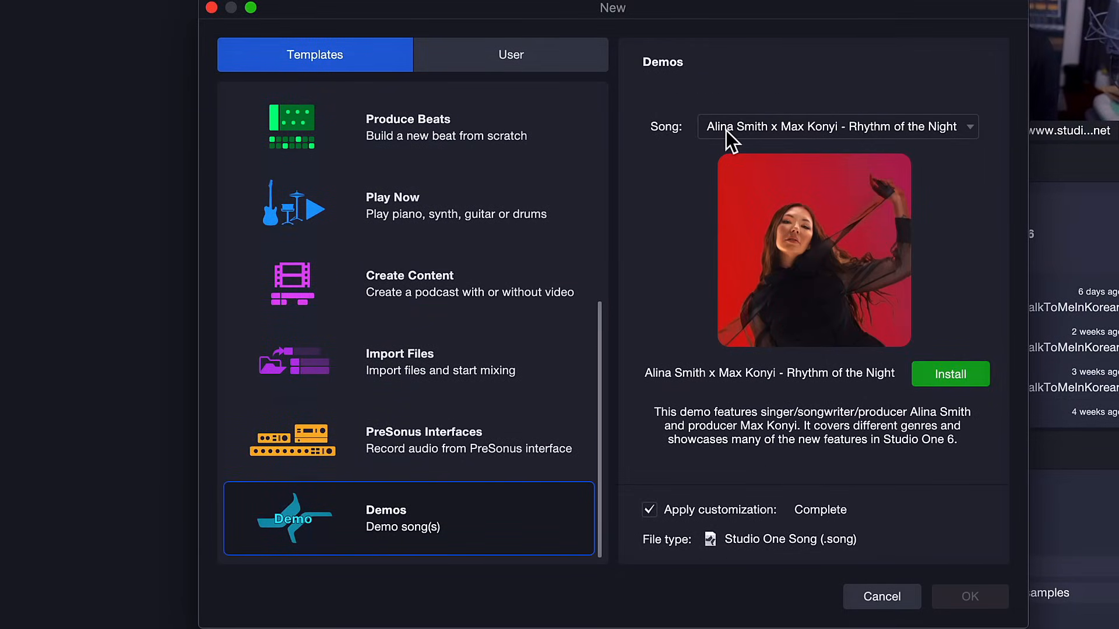
left_click(836, 127)
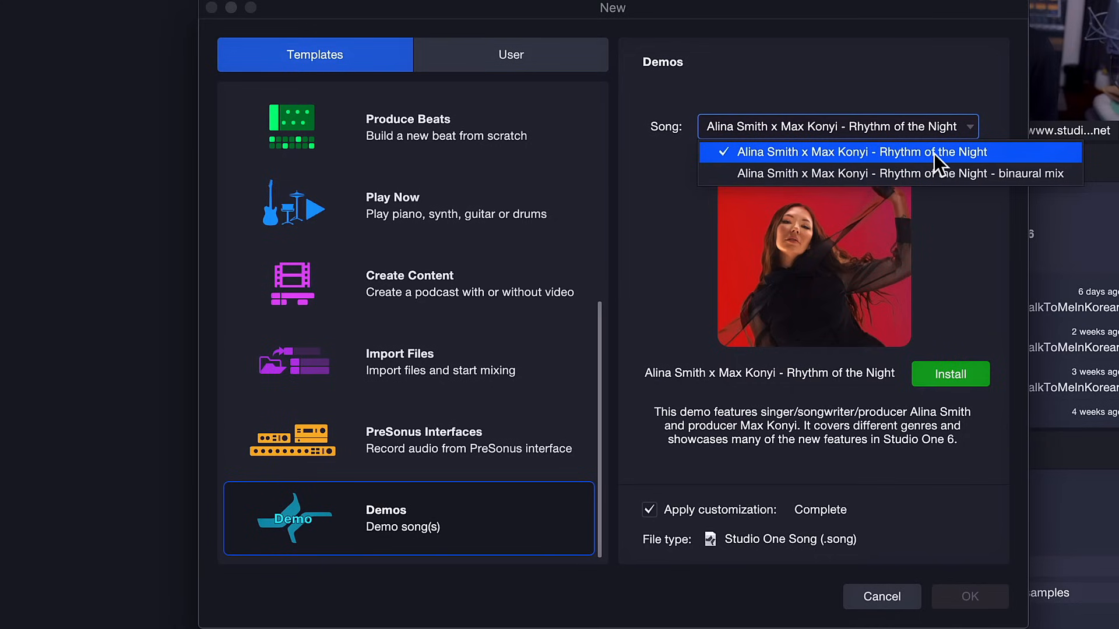
mouse_move(934, 357)
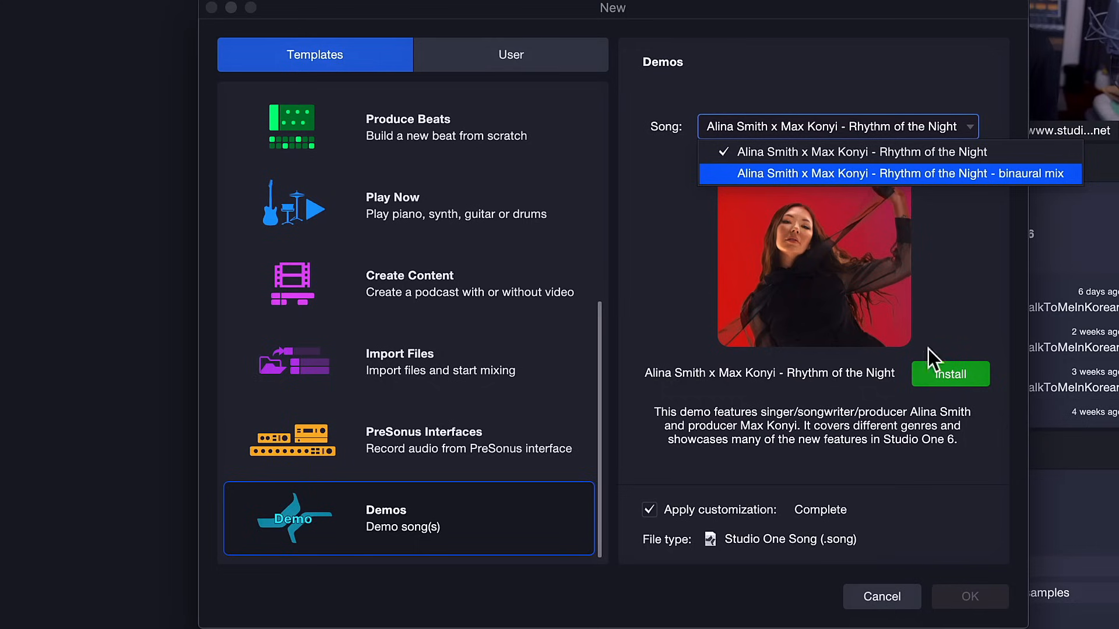
left_click(888, 174)
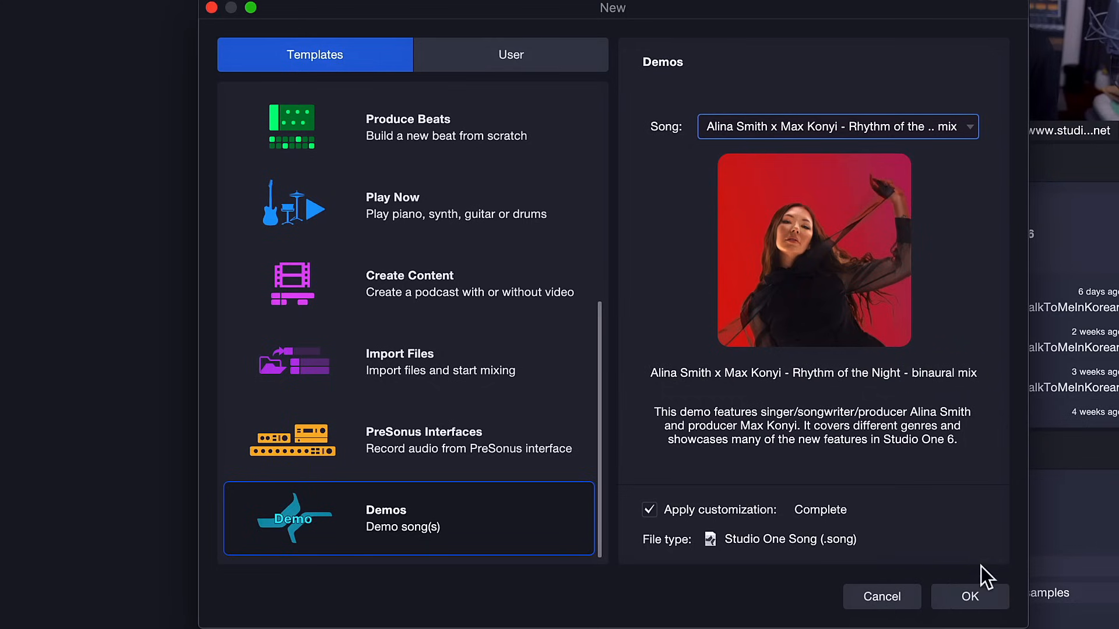
left_click(969, 596)
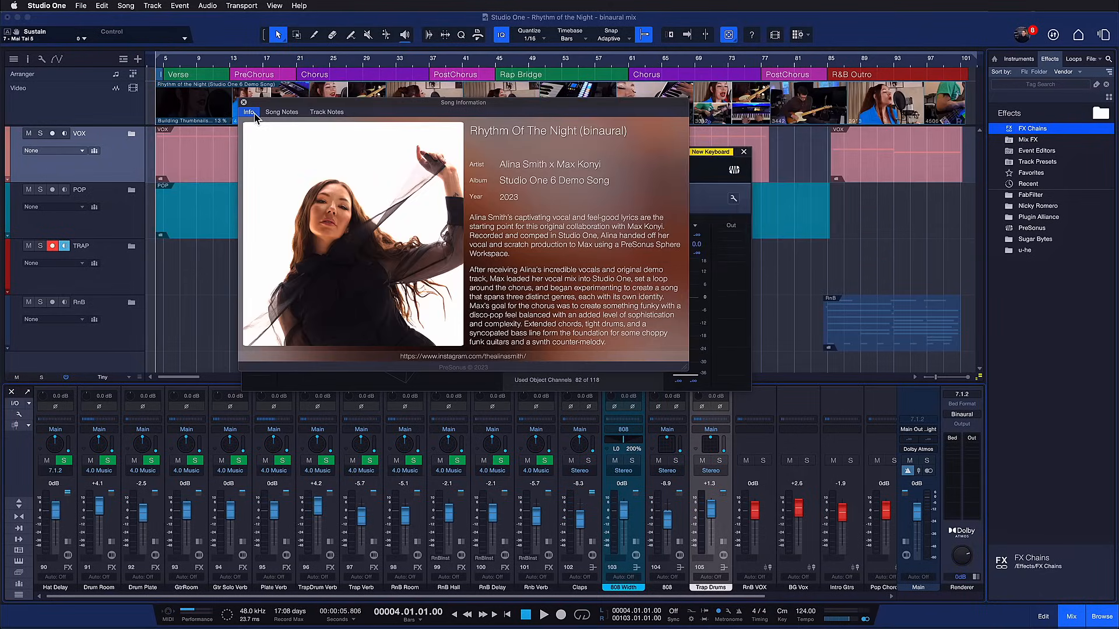
- Dismiss Song Information and switch the Dolby Atmos Renderer output to Stereo during playback
left_click(244, 102)
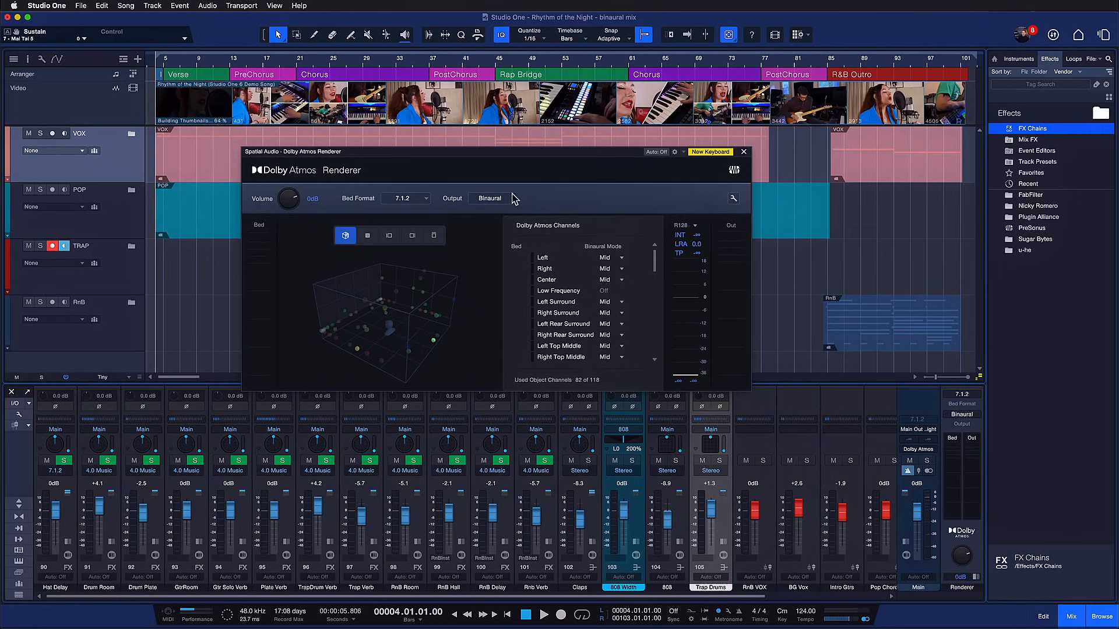
left_click(489, 198)
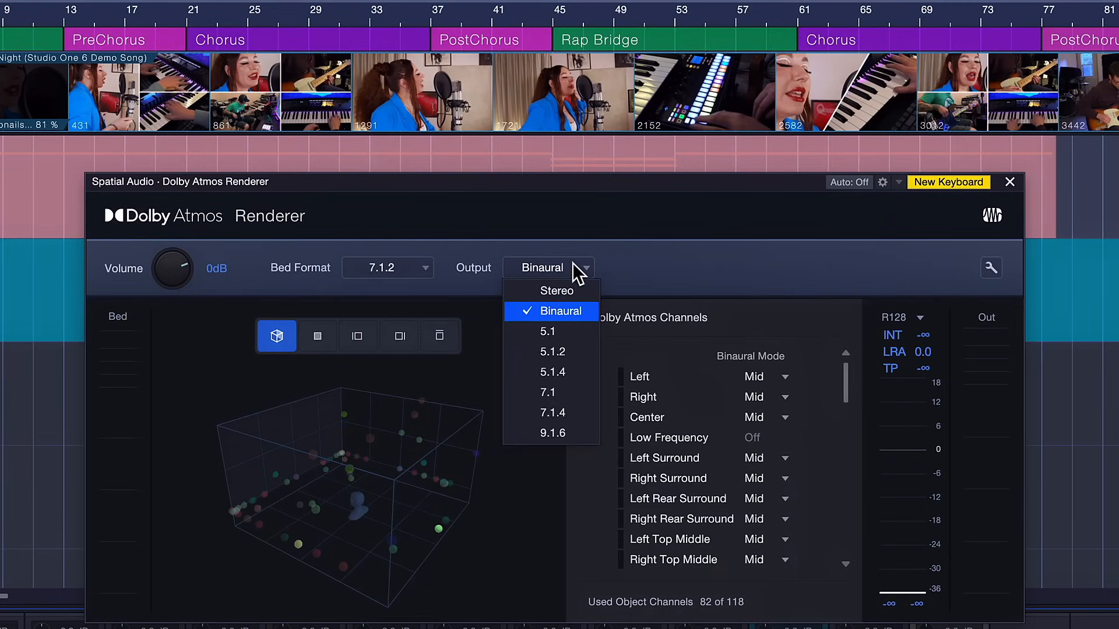
left_click(557, 290)
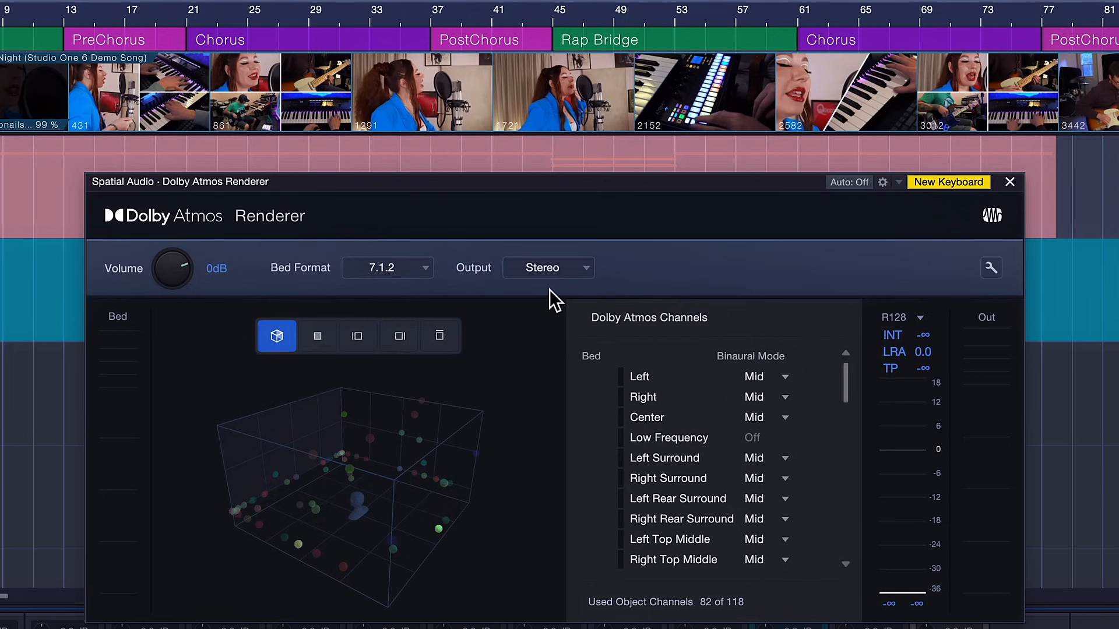
mouse_move(624, 278)
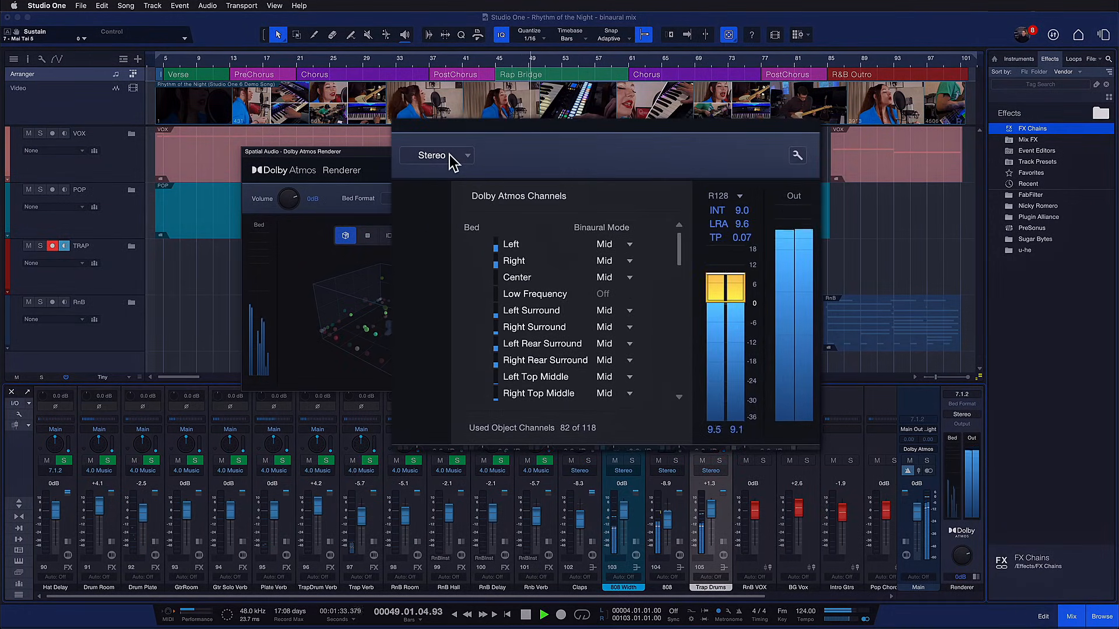
- Toggle the renderer output between Stereo and Binaural again, finishing on Binaural
left_click(436, 155)
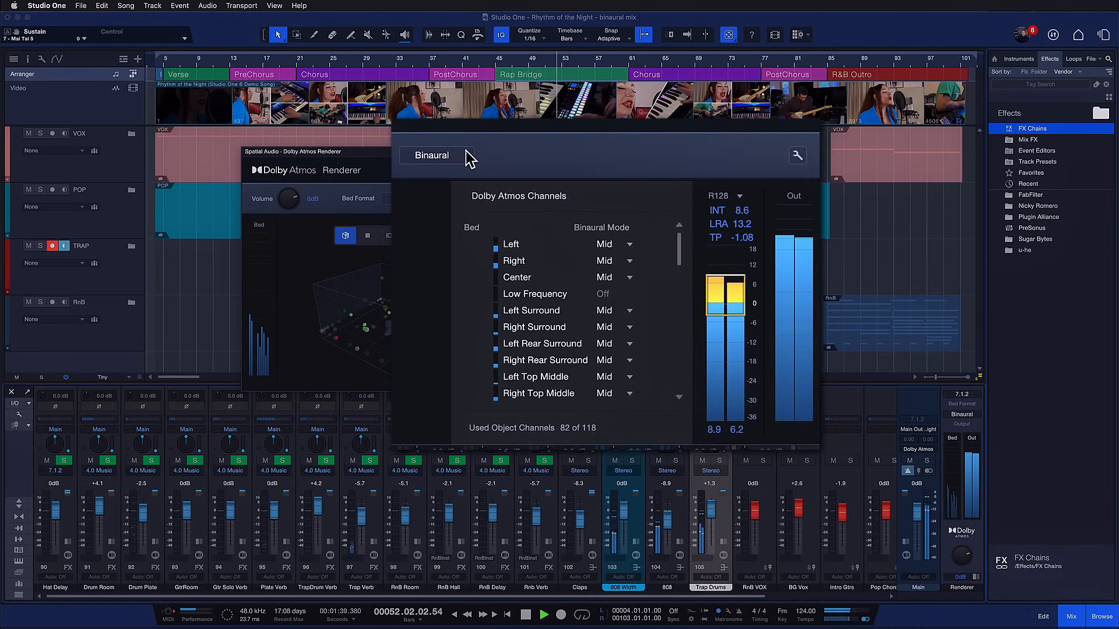
left_click(436, 155)
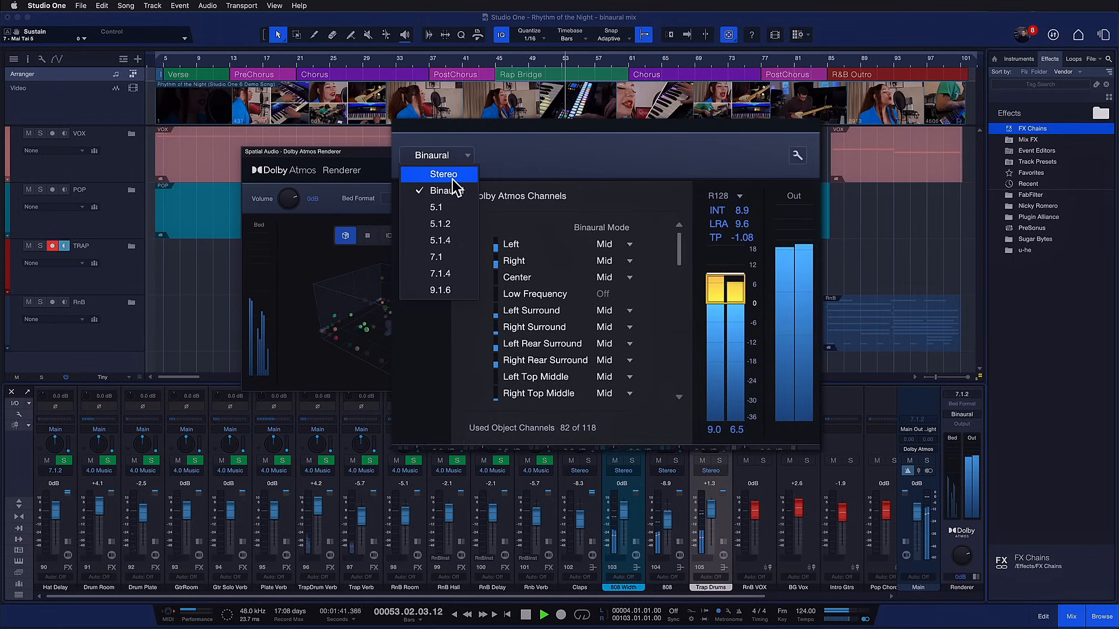
left_click(444, 174)
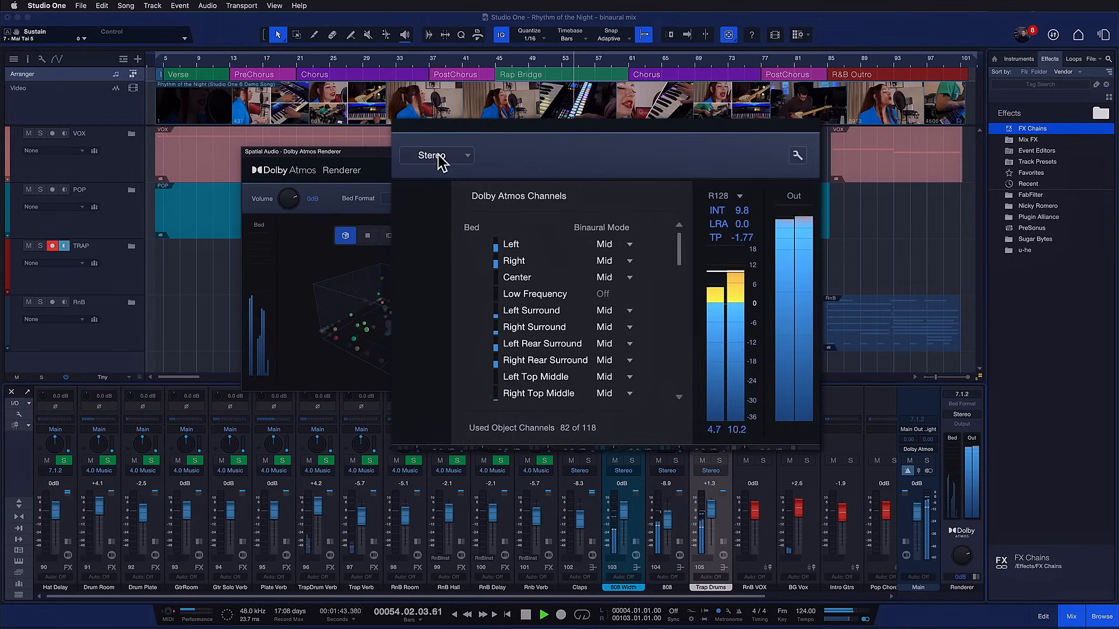
left_click(437, 155)
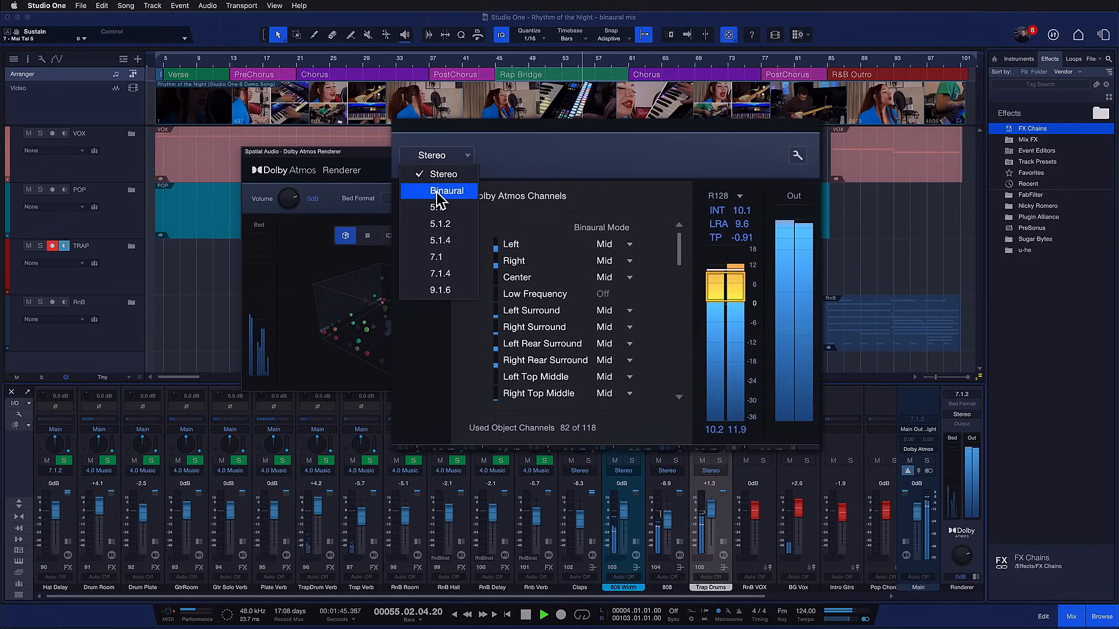
left_click(447, 191)
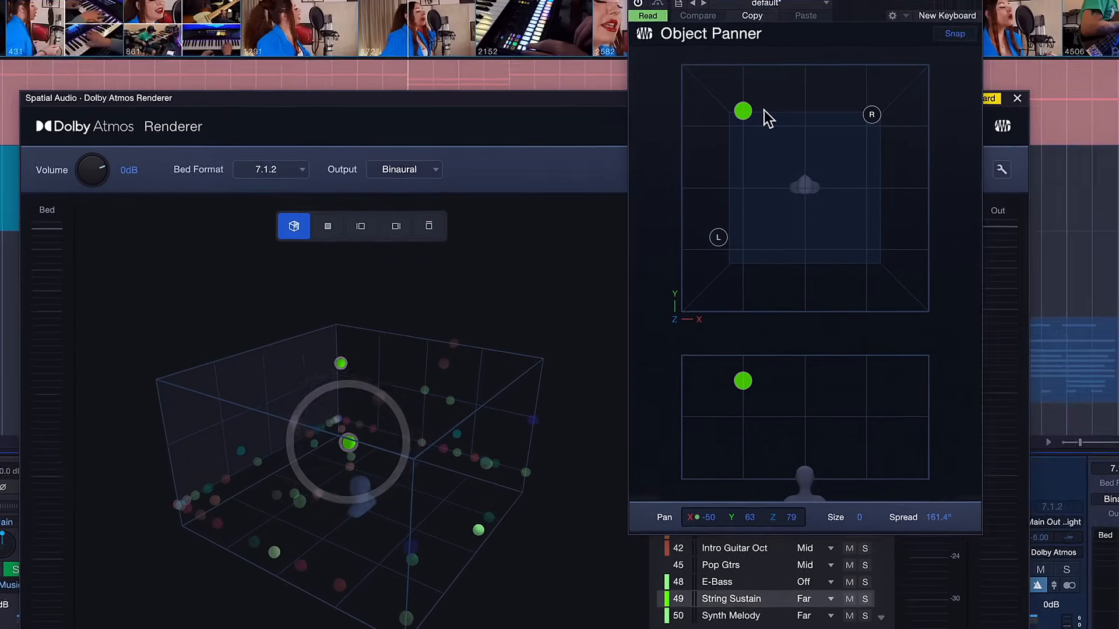
- Move the String Sustain object in the Object Panner and review the Pop Lead Vox binaural mode choices
left_click_drag(742, 111, 823, 182)
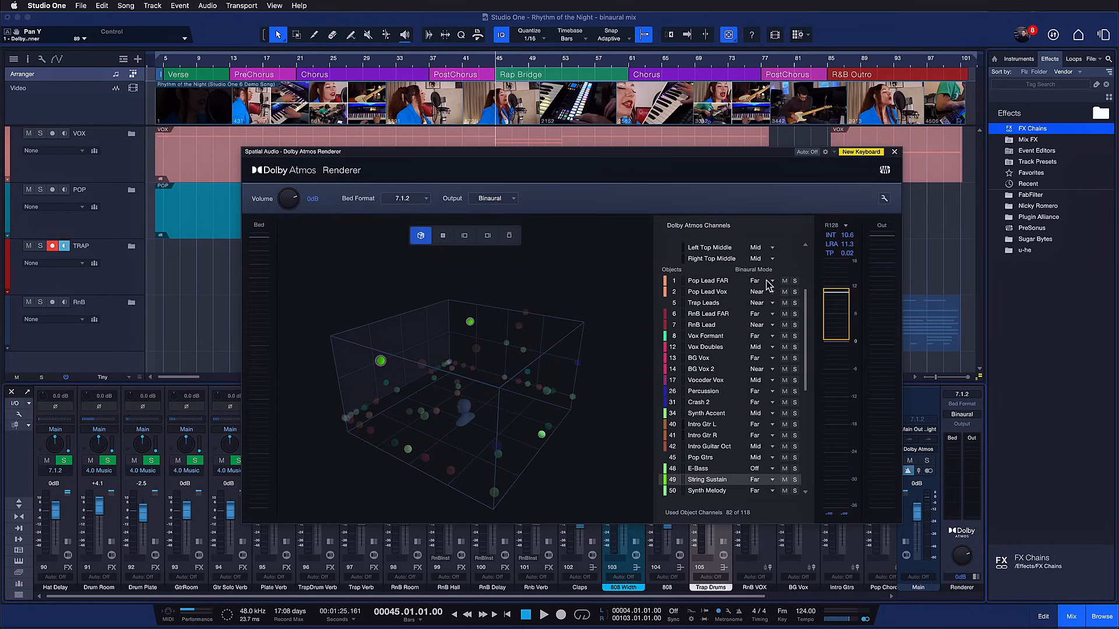
left_click(771, 280)
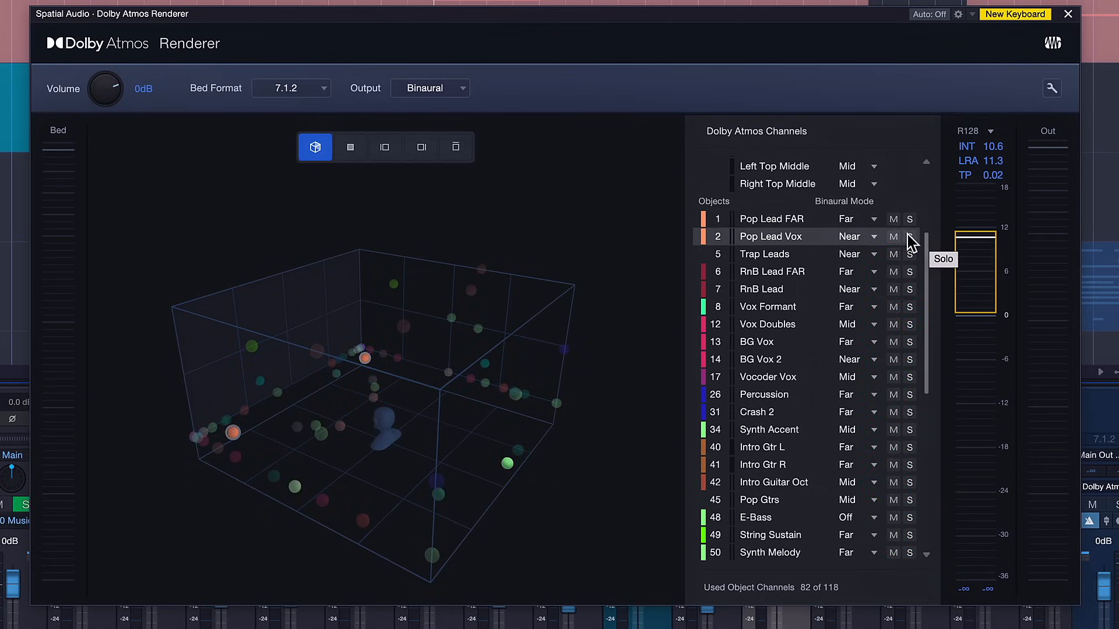
mouse_move(851, 248)
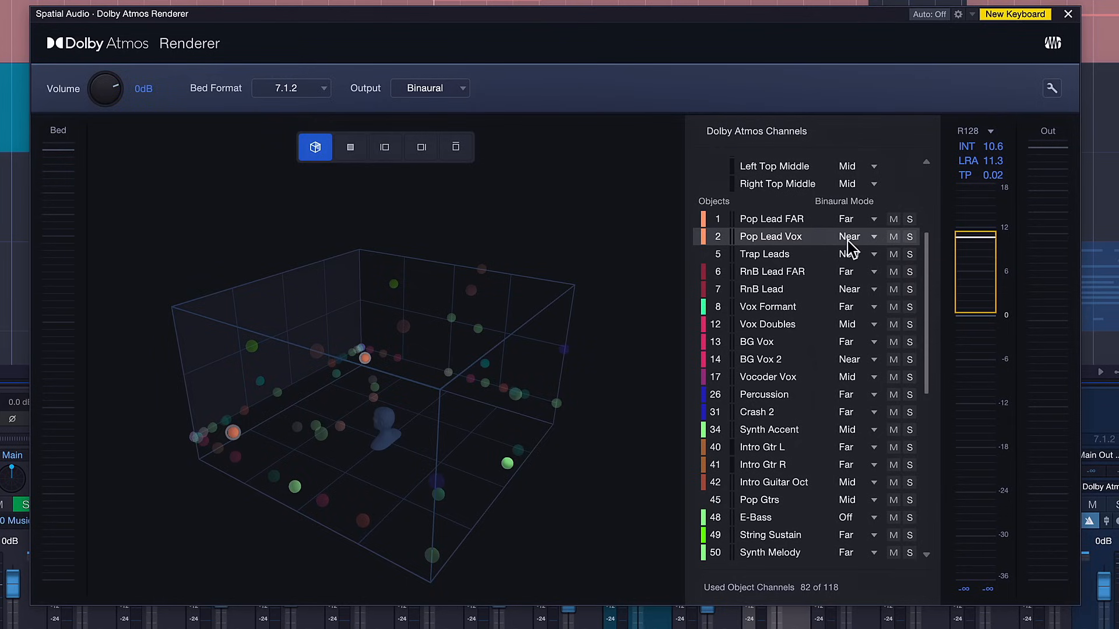
left_click(854, 236)
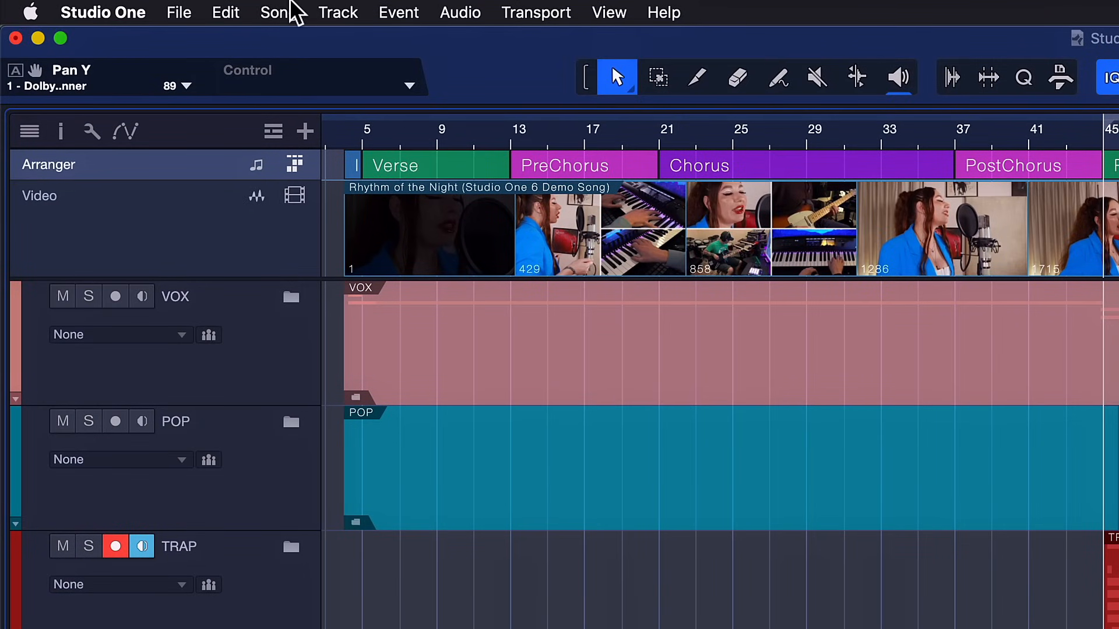
- Export Spatial Audio from the Song menu as an ADM BWF master of the loop range, no extra formats
left_click(275, 12)
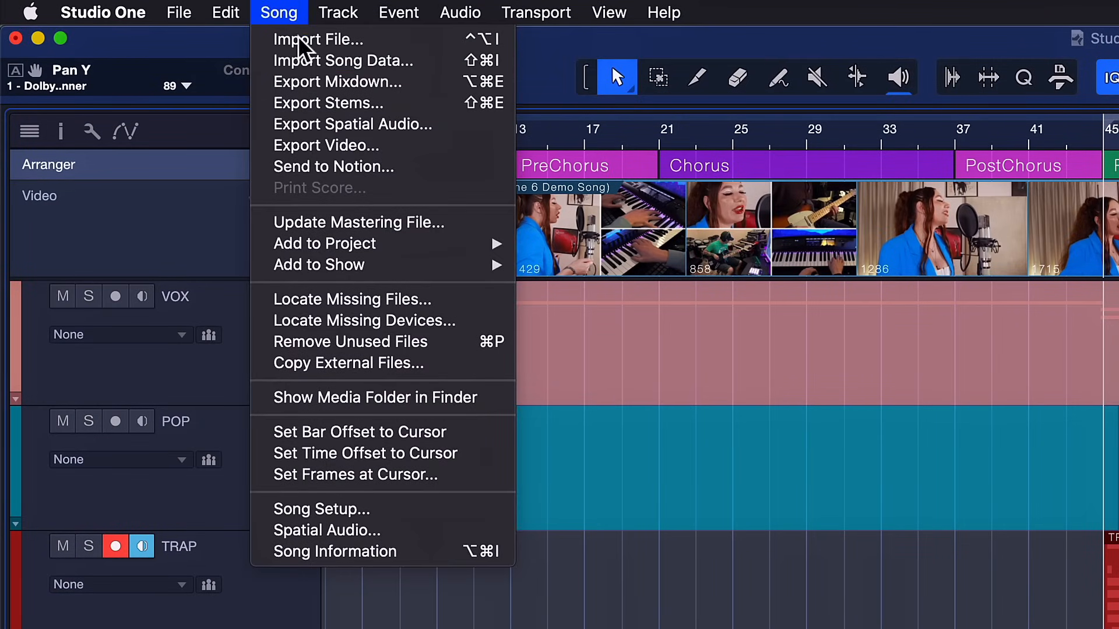
left_click(353, 124)
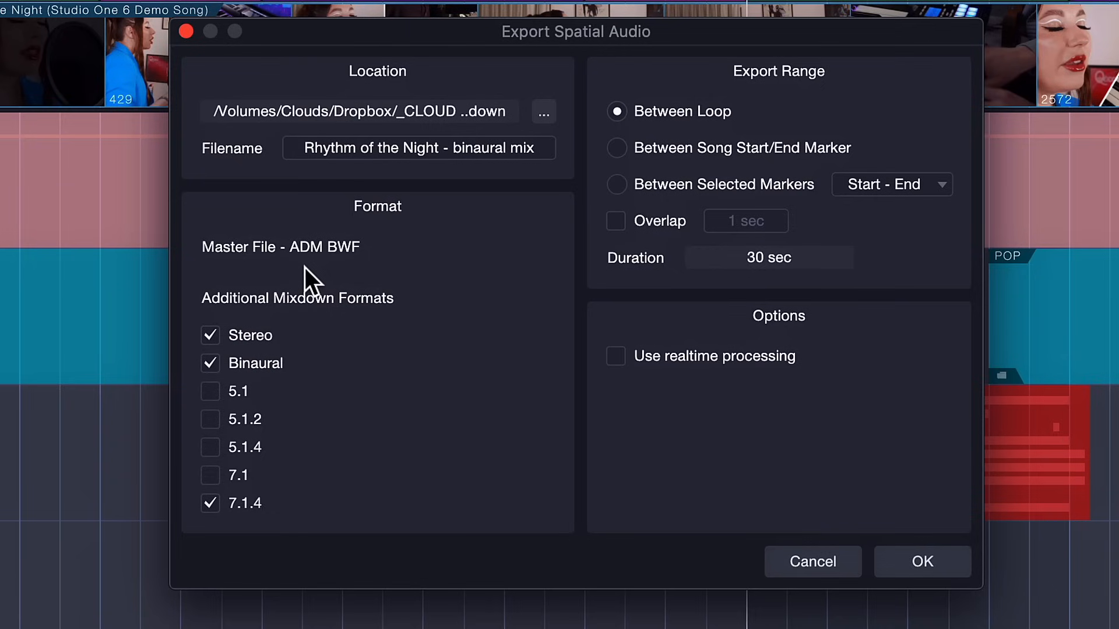
mouse_move(261, 439)
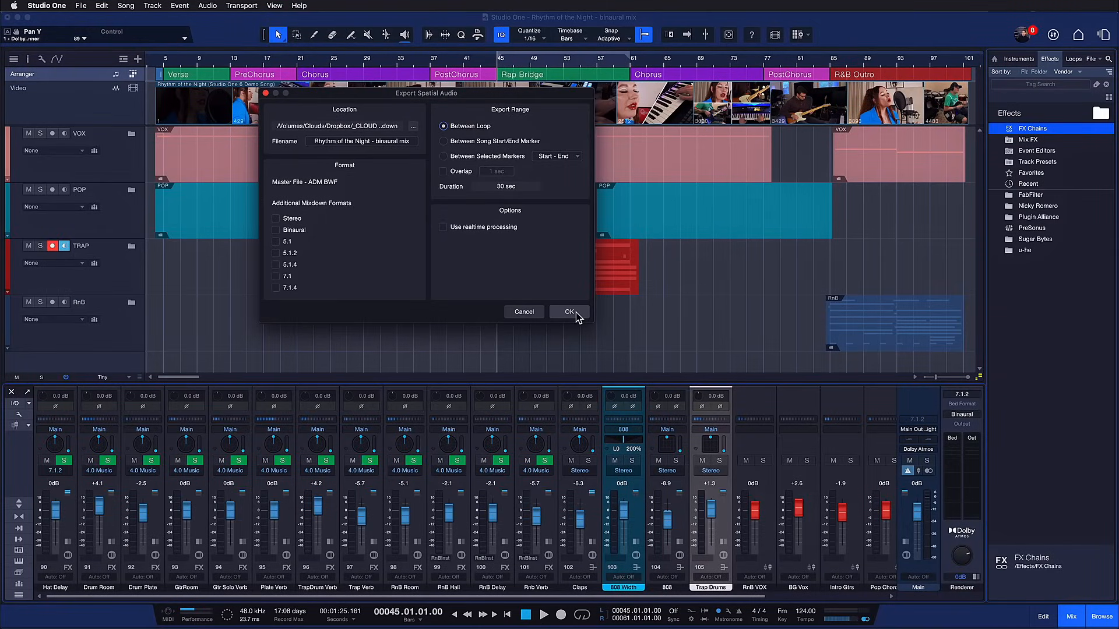
left_click(569, 311)
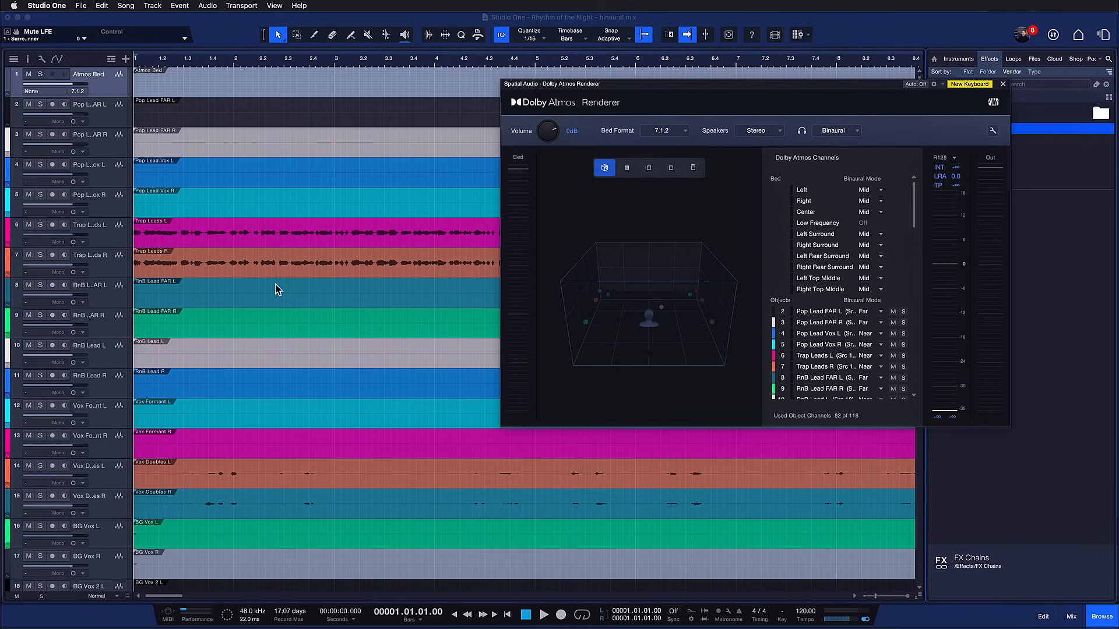
- Scroll the track list of the exported ADM BWF song with its Atmos Bed and object tracks
scroll("down", 3)
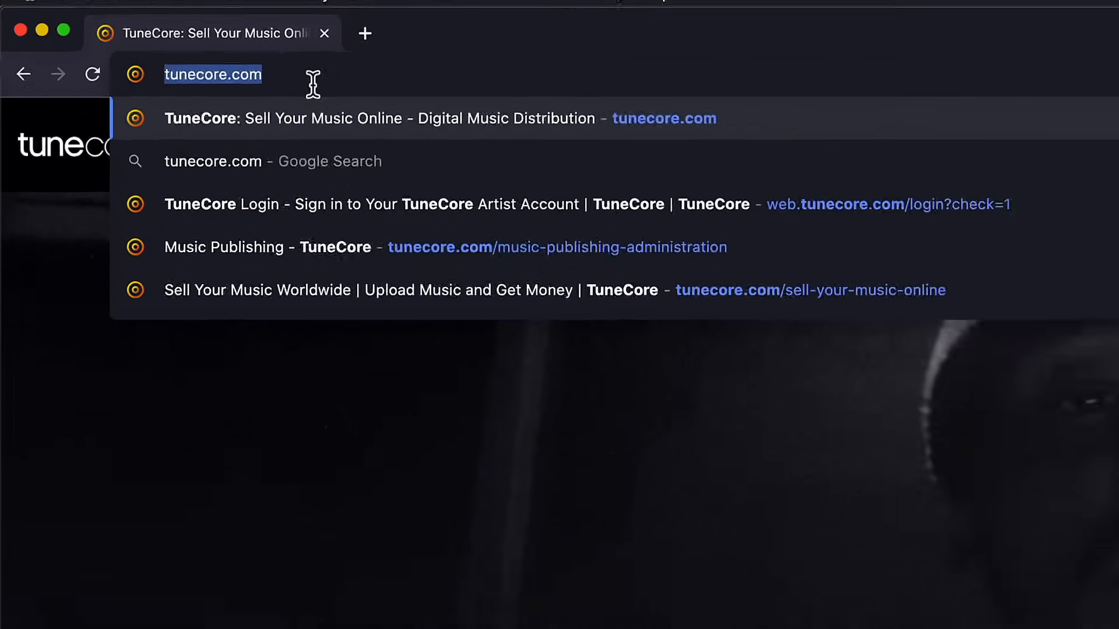
- Load tunecore.com and go to its Music Publishing page
key("Enter")
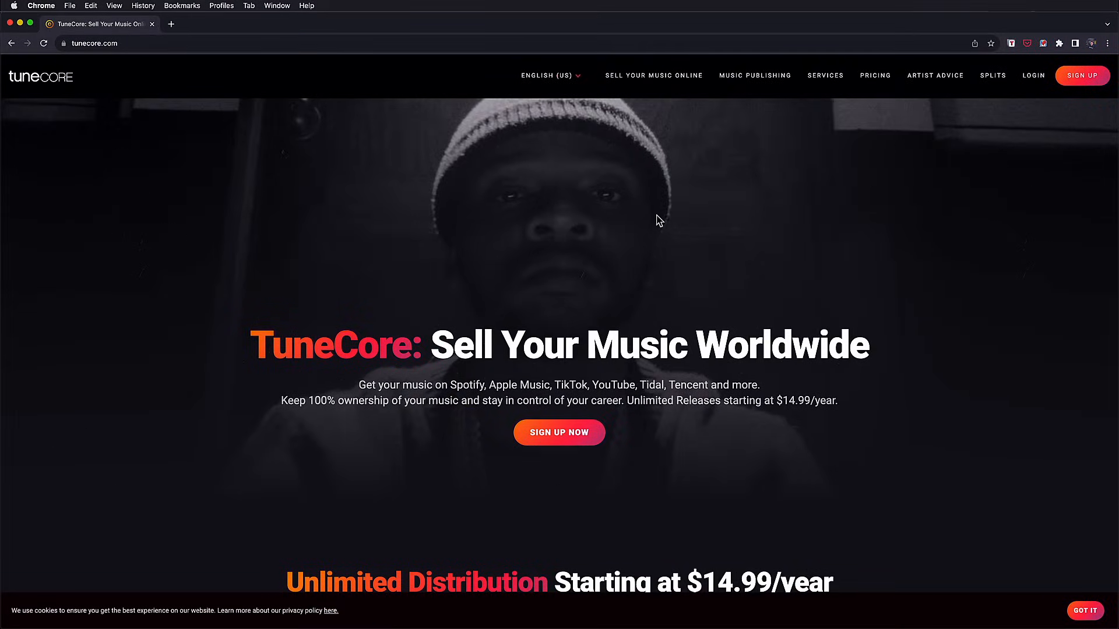
left_click(754, 76)
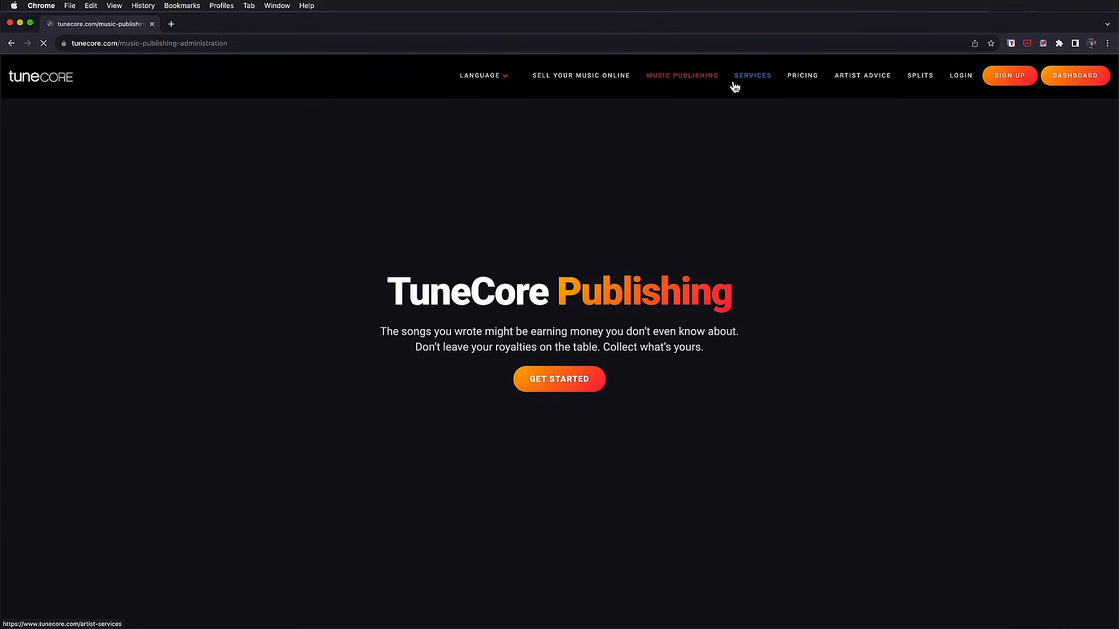